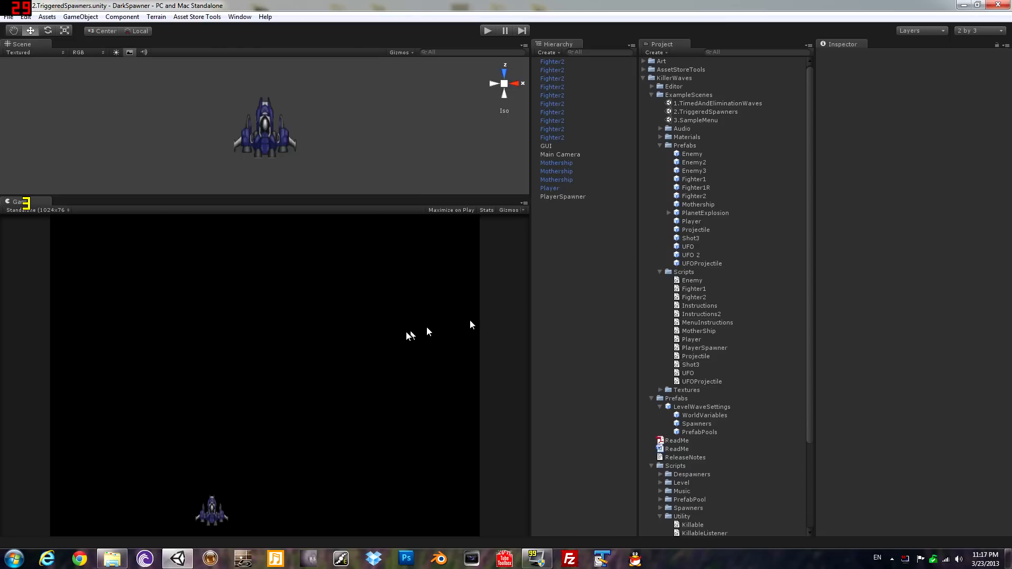
Step: After a brief test play, add the Killer Waves Killable component to the Player ship
{"action": "left_click", "coordinate": [489, 31]}
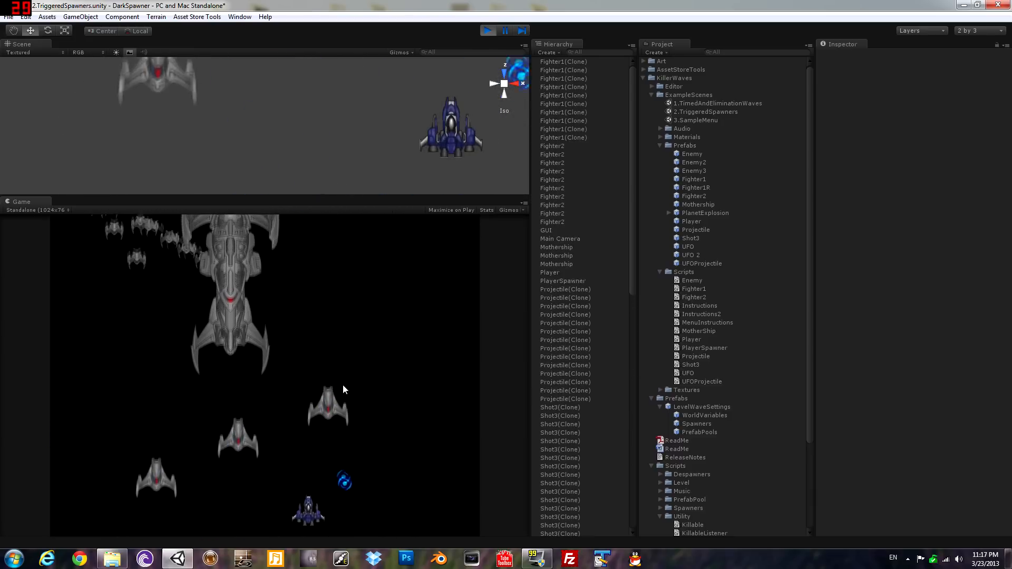
{"action": "left_click", "coordinate": [488, 31]}
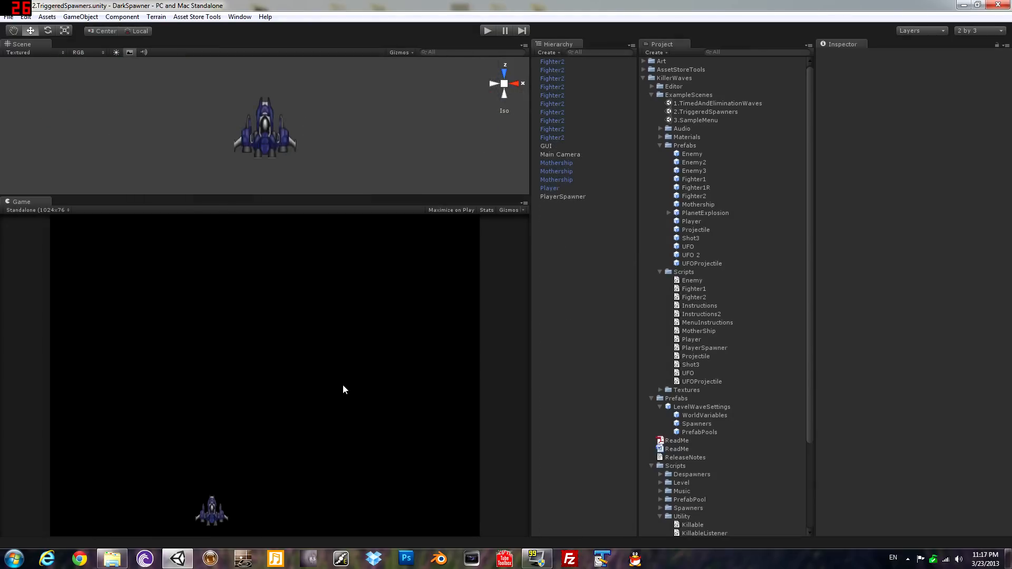
{"action": "left_click", "coordinate": [549, 188]}
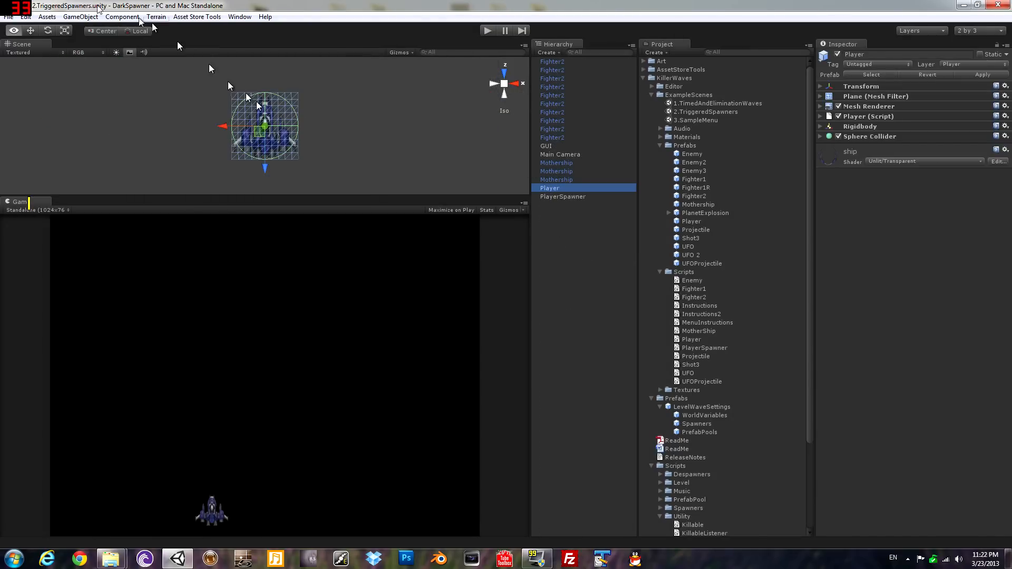
{"action": "left_click", "coordinate": [122, 16]}
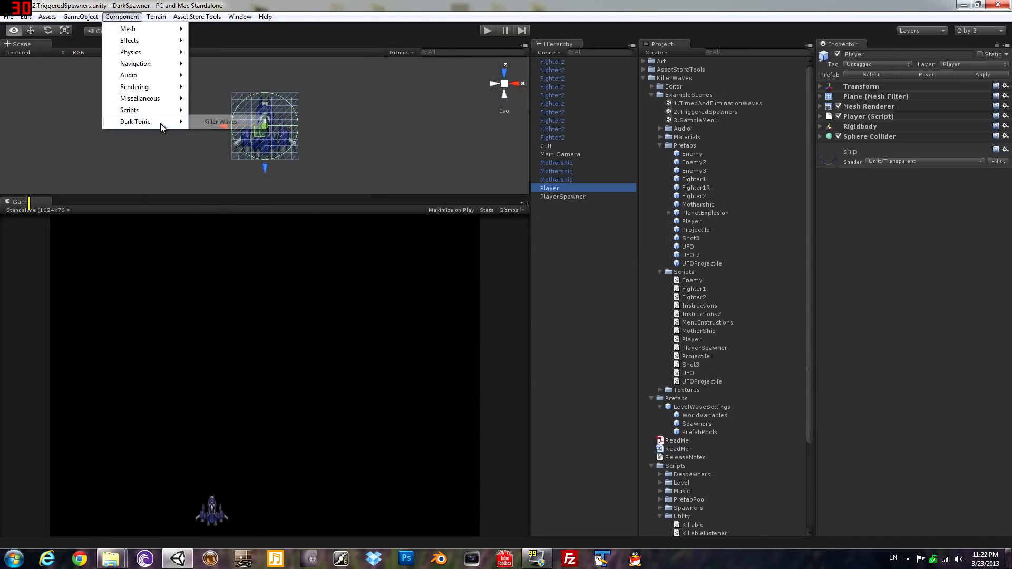
{"action": "mouse_move", "coordinate": [219, 121]}
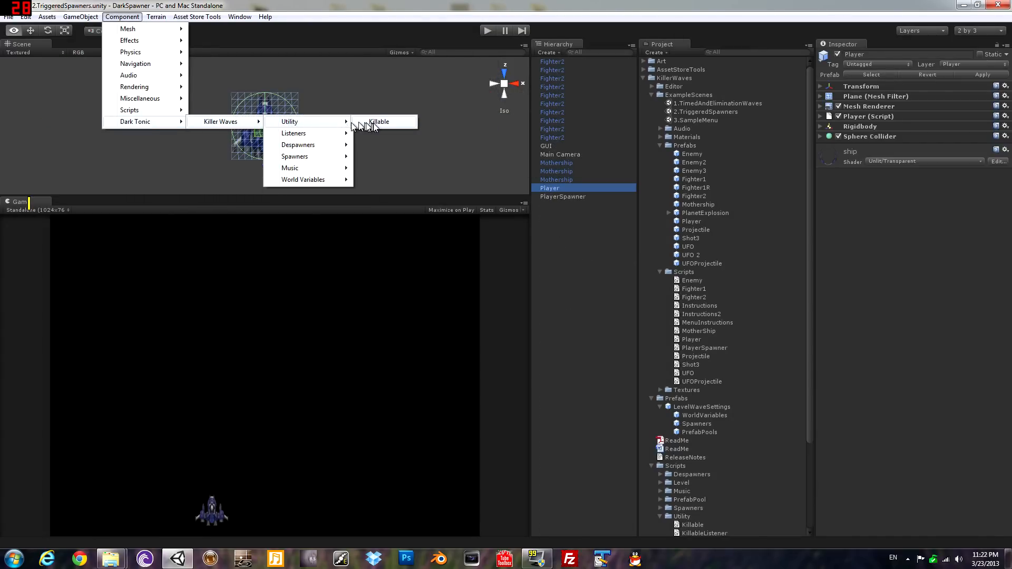
{"action": "left_click", "coordinate": [377, 122]}
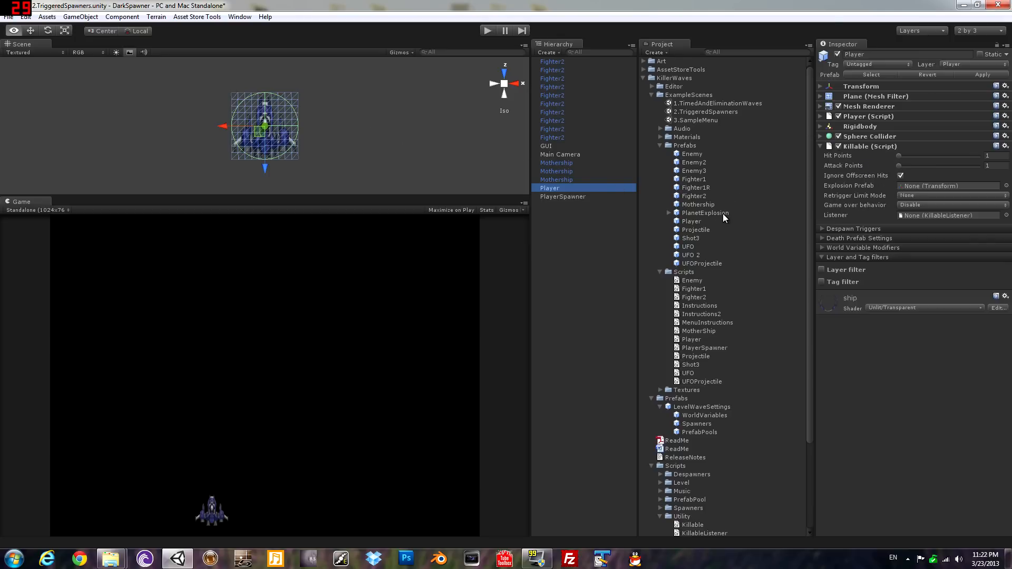
Step: Use PlanetExplosion as the Player's death explosion and filter hits to Enemies and Enemy Weapons layers
{"action": "left_click", "coordinate": [945, 185]}
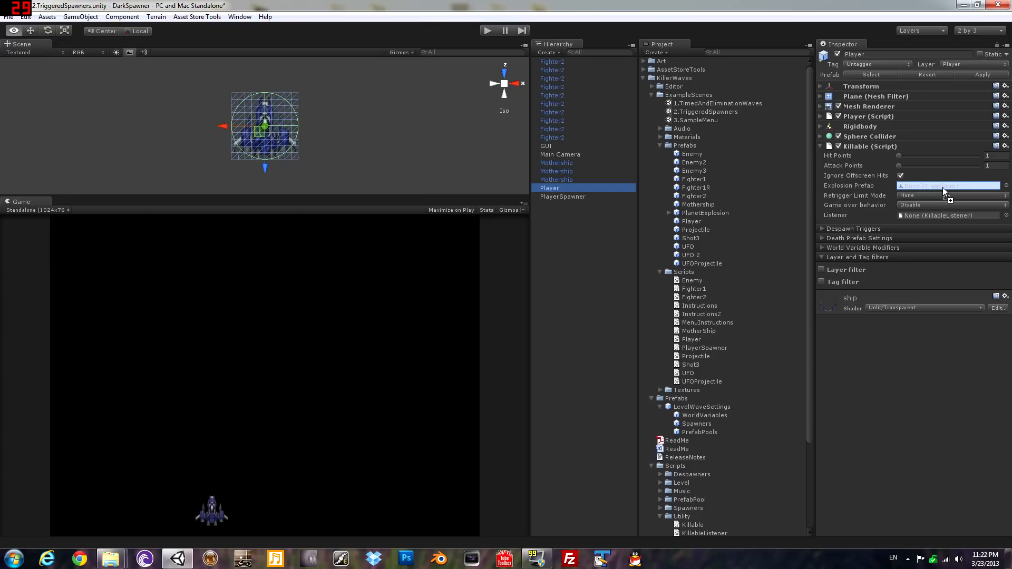
{"action": "left_click", "coordinate": [948, 186]}
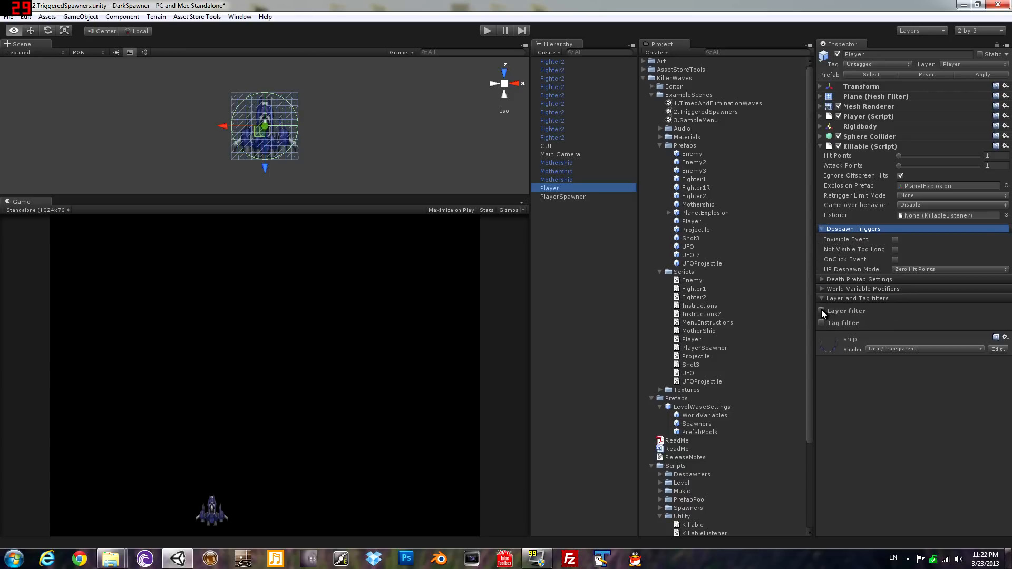
{"action": "left_click", "coordinate": [821, 310]}
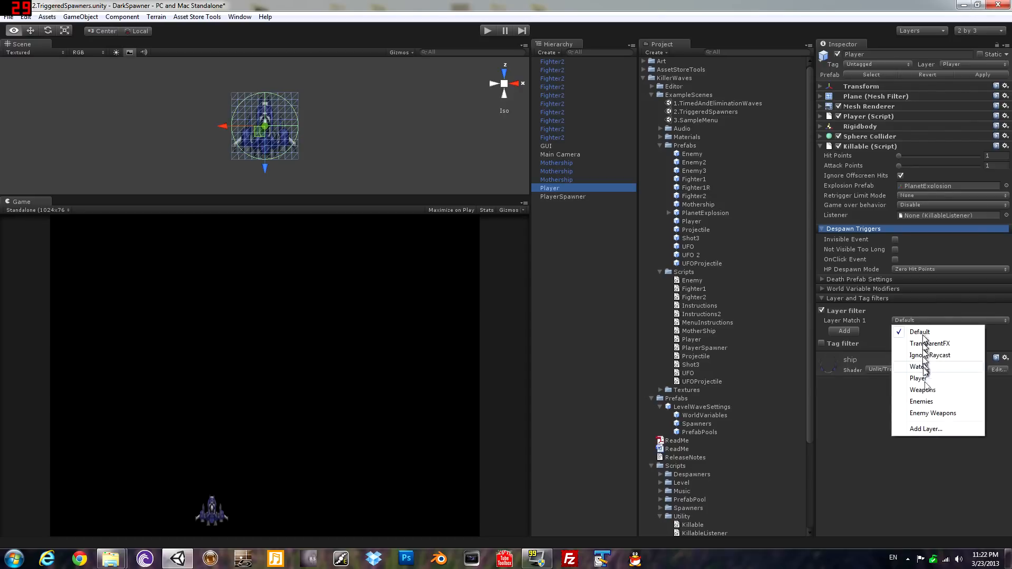
{"action": "left_click", "coordinate": [921, 401]}
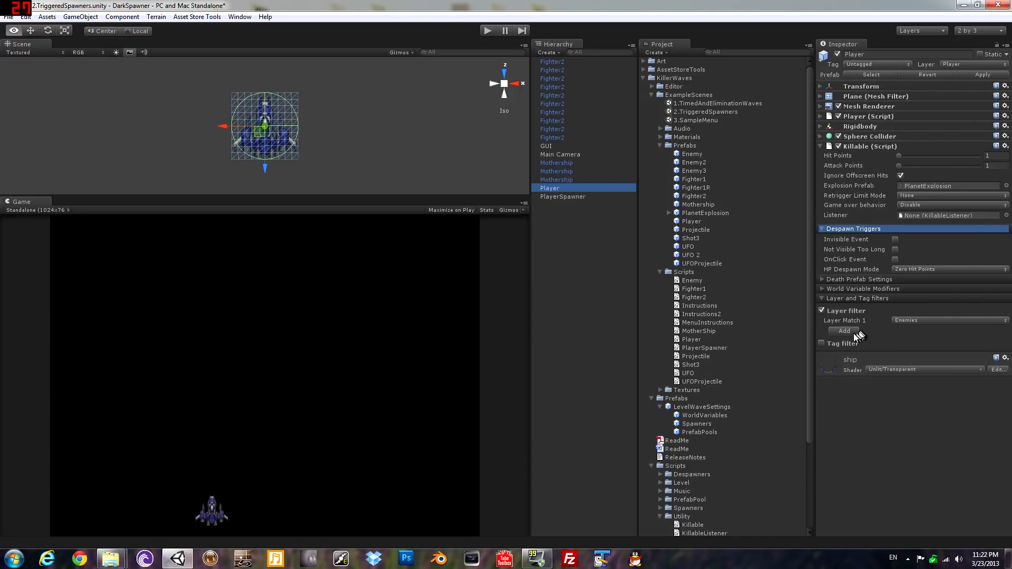
{"action": "left_click", "coordinate": [844, 340]}
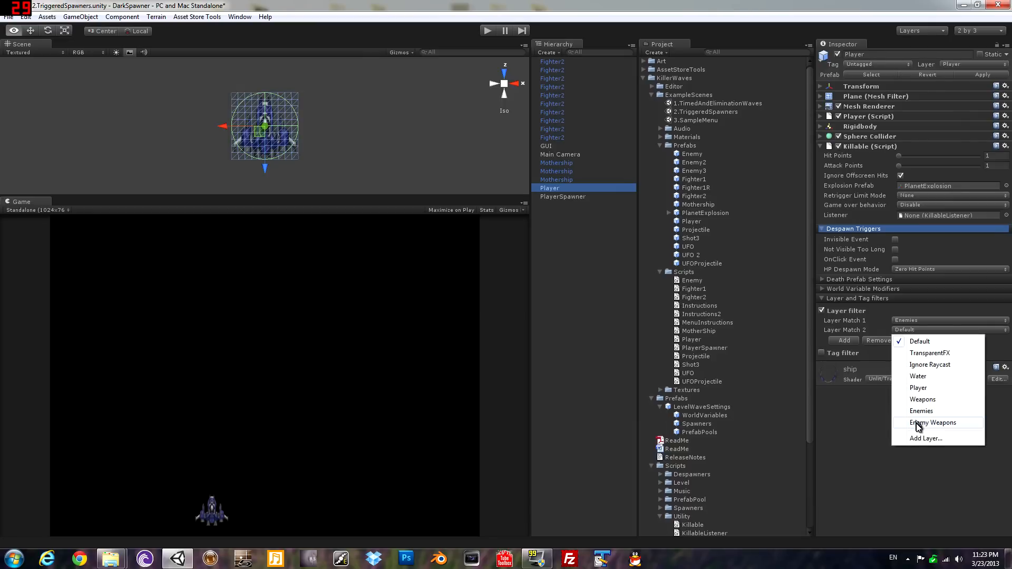
{"action": "left_click", "coordinate": [933, 423]}
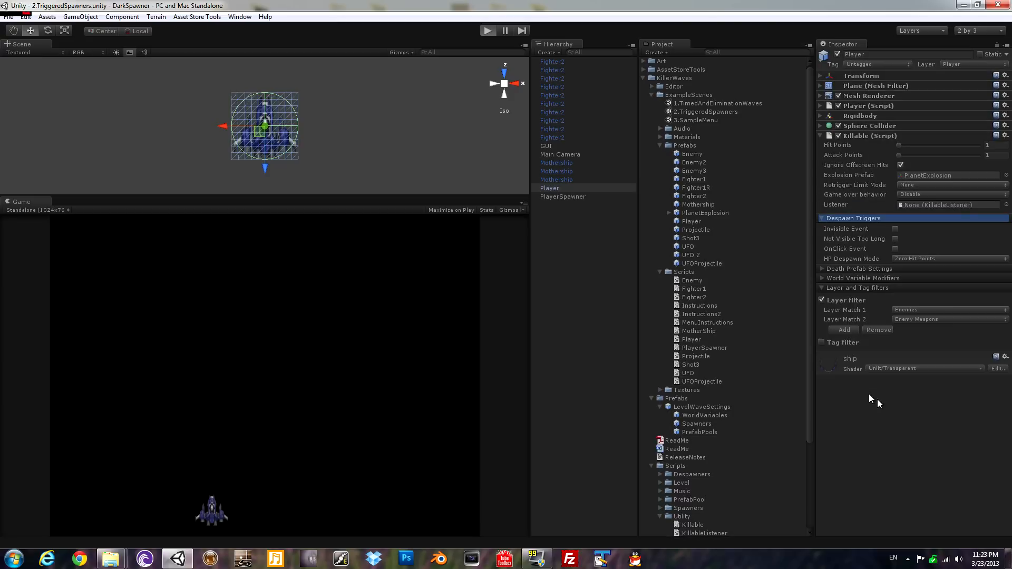
{"action": "left_click", "coordinate": [487, 30]}
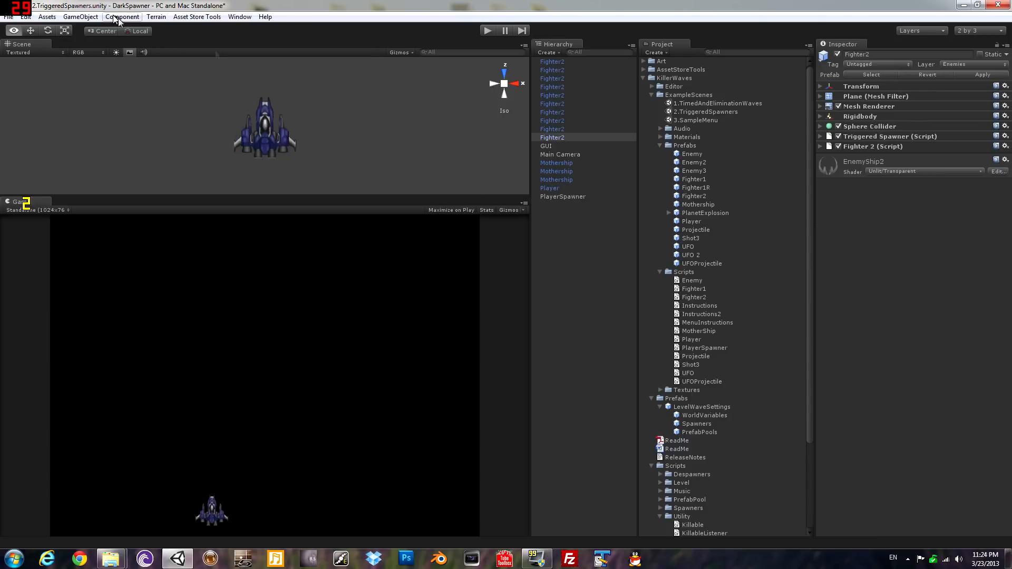
Step: Add Killable to Fighter2 with 4 hit points, PlanetExplosion death effect and despawn on the Invisible event
{"action": "left_click", "coordinate": [551, 137]}
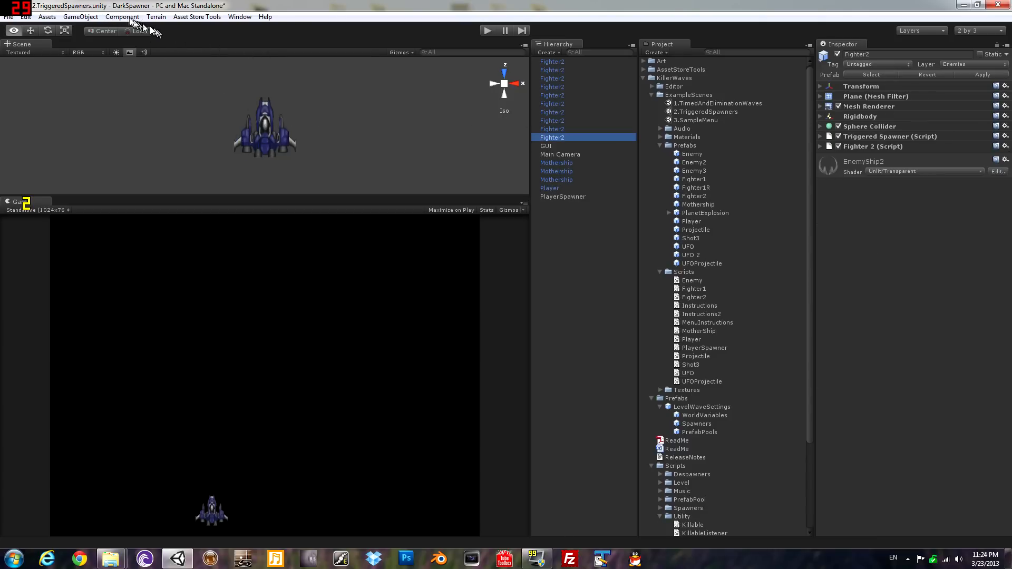
{"action": "left_click", "coordinate": [122, 16]}
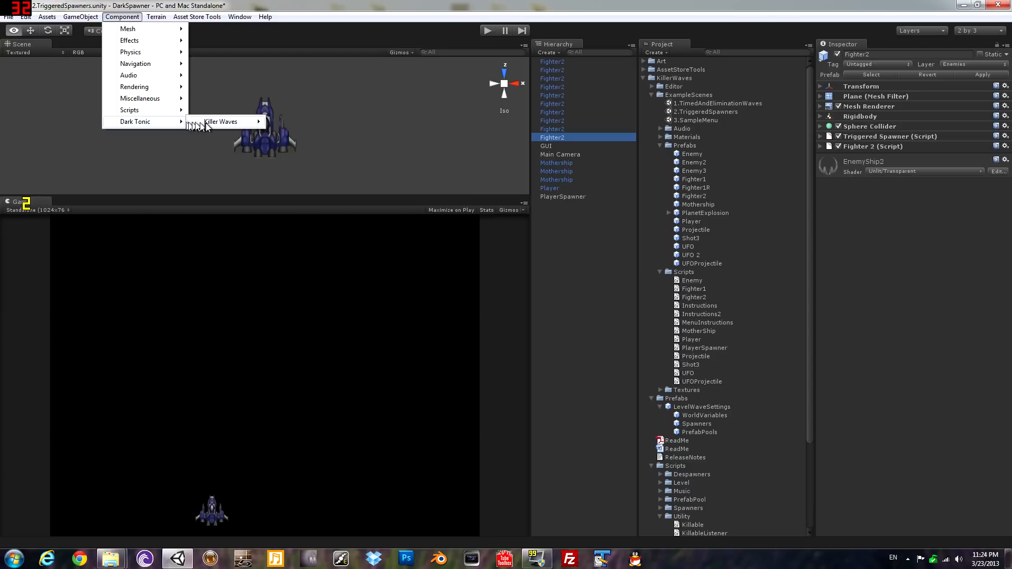
{"action": "mouse_move", "coordinate": [294, 133]}
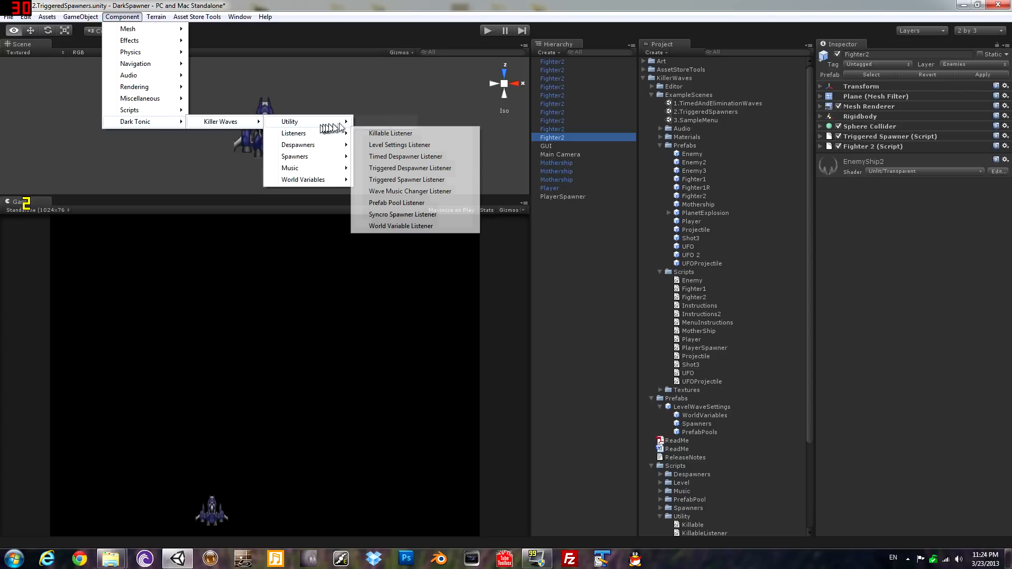
{"action": "left_click", "coordinate": [390, 133]}
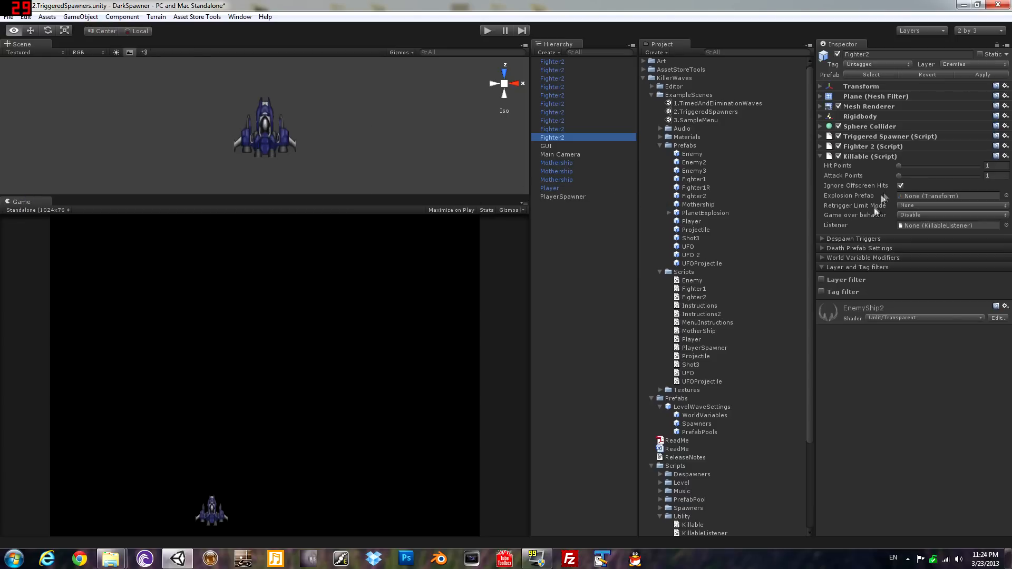
{"action": "mouse_move", "coordinate": [904, 166]}
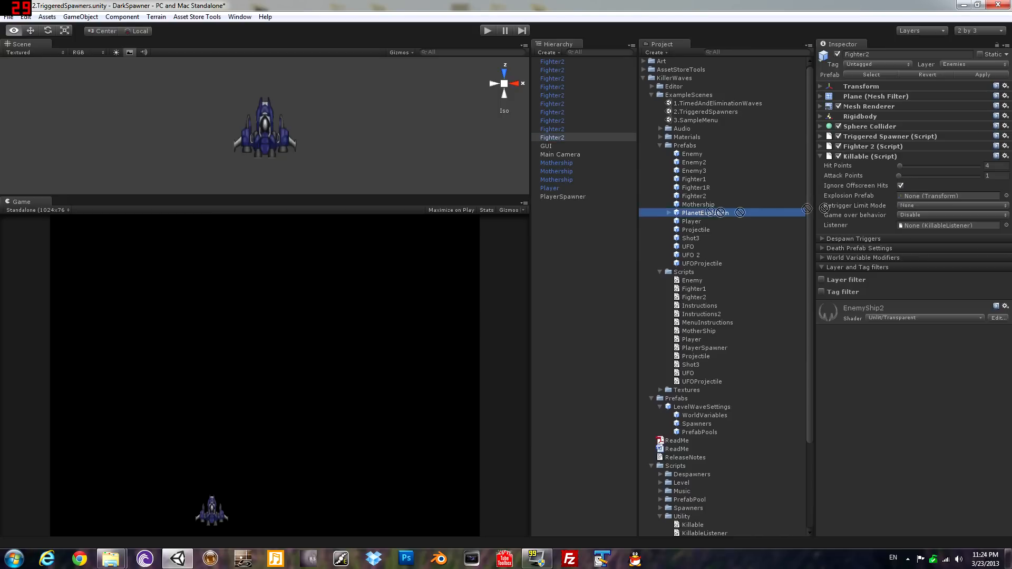
{"action": "left_click_drag", "start_coordinate": [705, 212], "coordinate": [949, 196]}
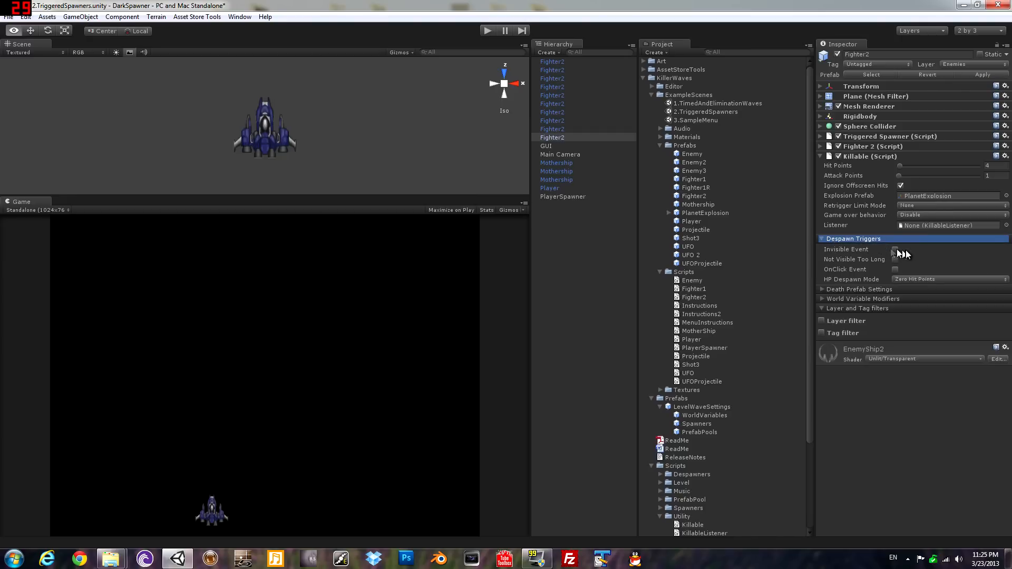
{"action": "left_click", "coordinate": [896, 250]}
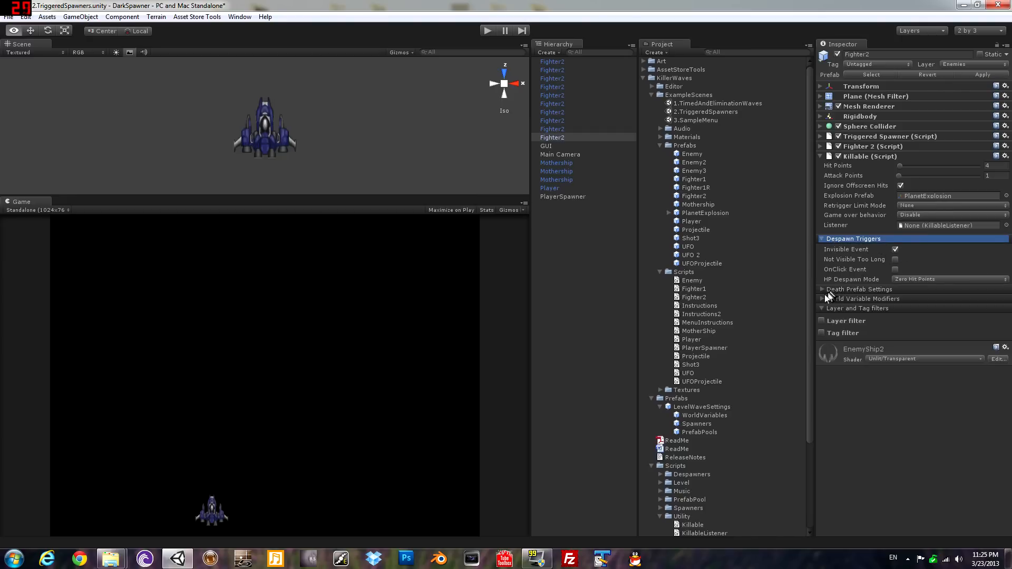
{"action": "mouse_move", "coordinate": [821, 317]}
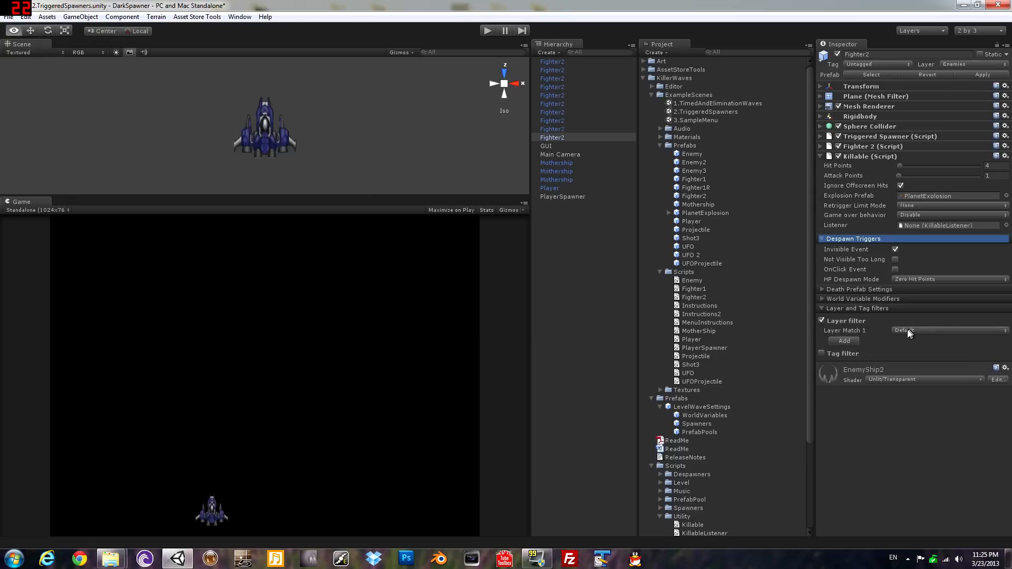
Step: Filter Fighter2's hits to the Player and Weapons layers
{"action": "left_click", "coordinate": [843, 341]}
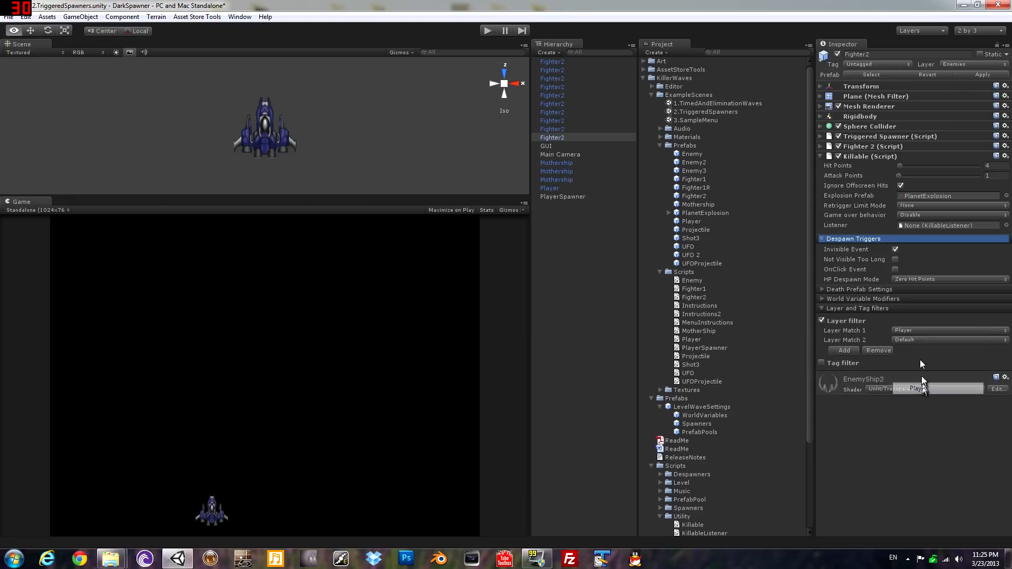
{"action": "left_click", "coordinate": [947, 339]}
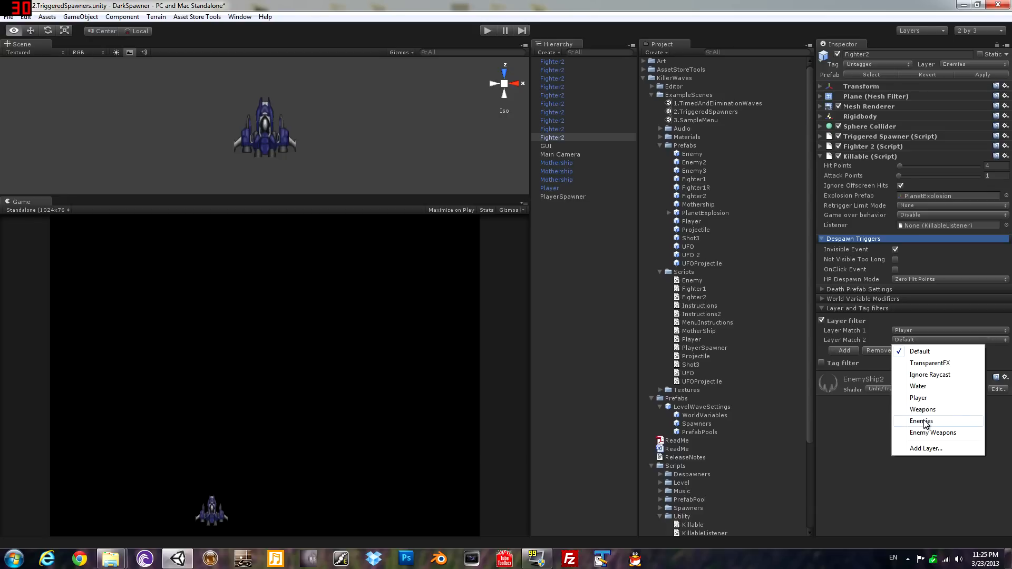
{"action": "left_click", "coordinate": [922, 409]}
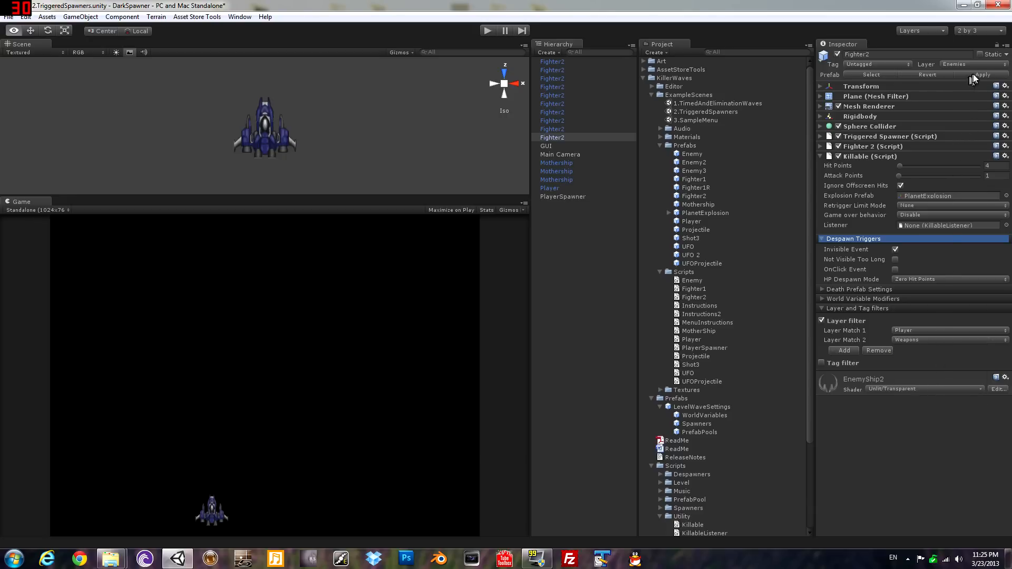
{"action": "mouse_move", "coordinate": [933, 87]}
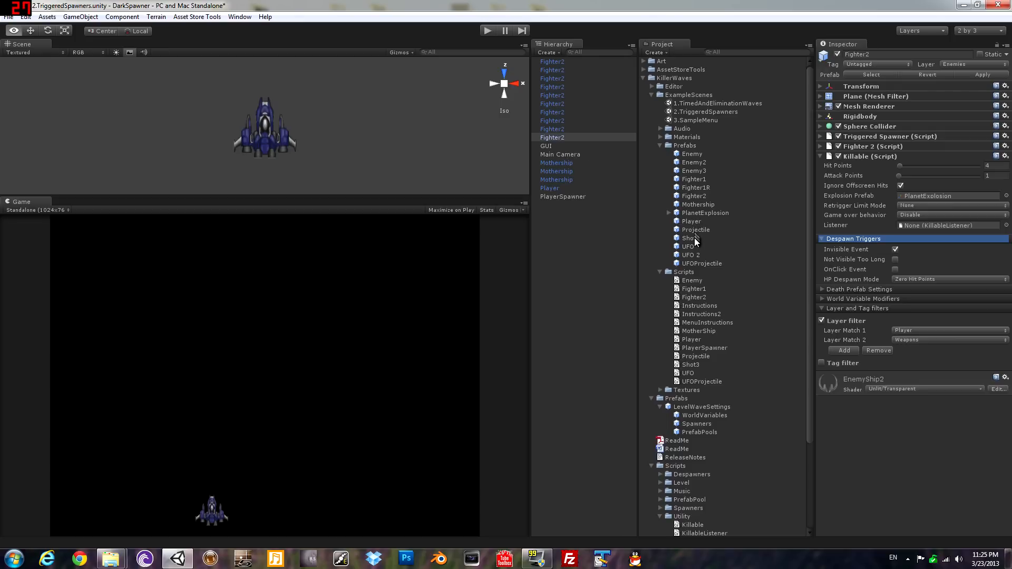
Step: Add Killable to the Shot3 projectile with layer filtering limited to the Player layer
{"action": "left_click", "coordinate": [690, 238]}
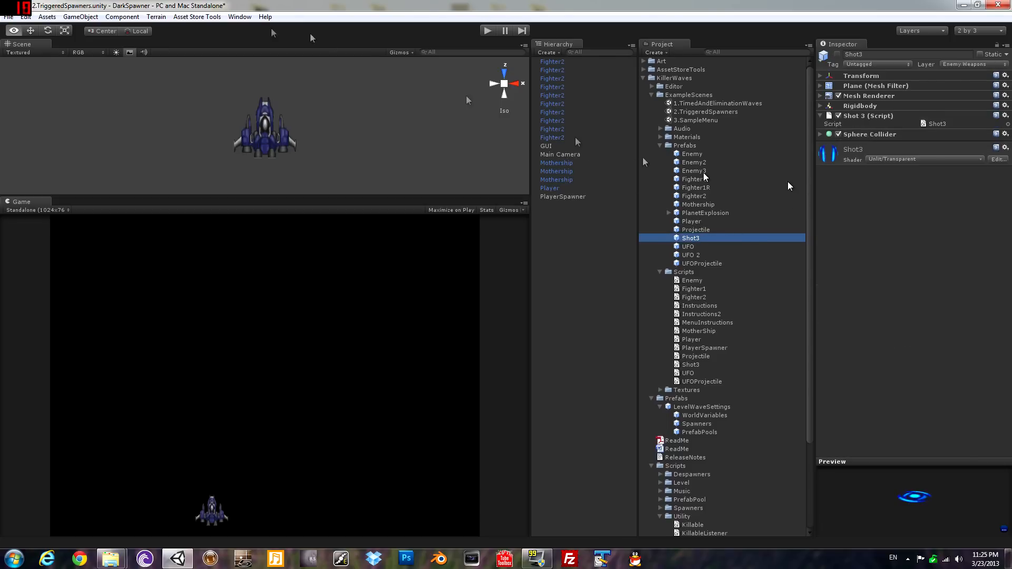
{"action": "left_click", "coordinate": [123, 16]}
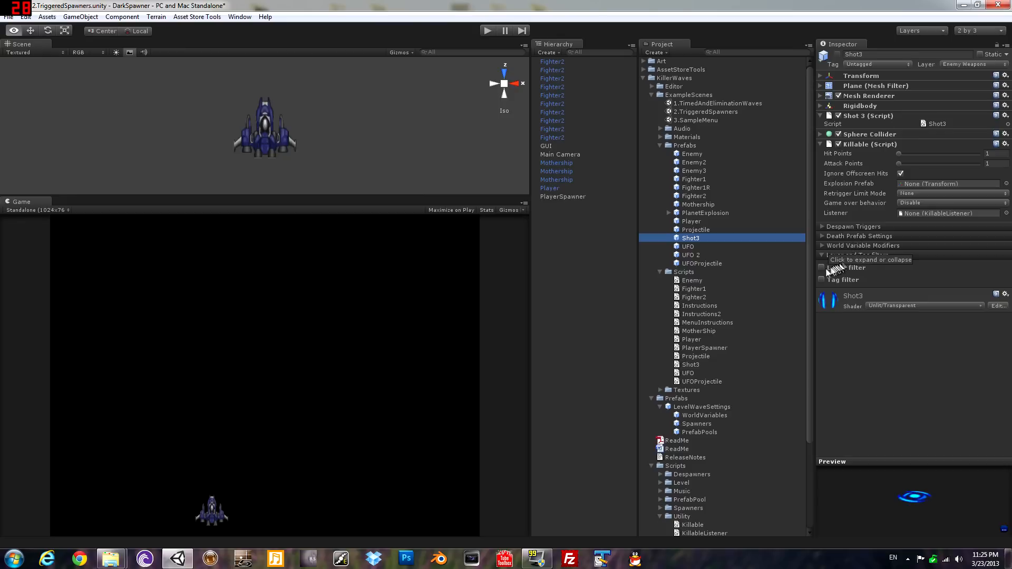
{"action": "left_click", "coordinate": [946, 277]}
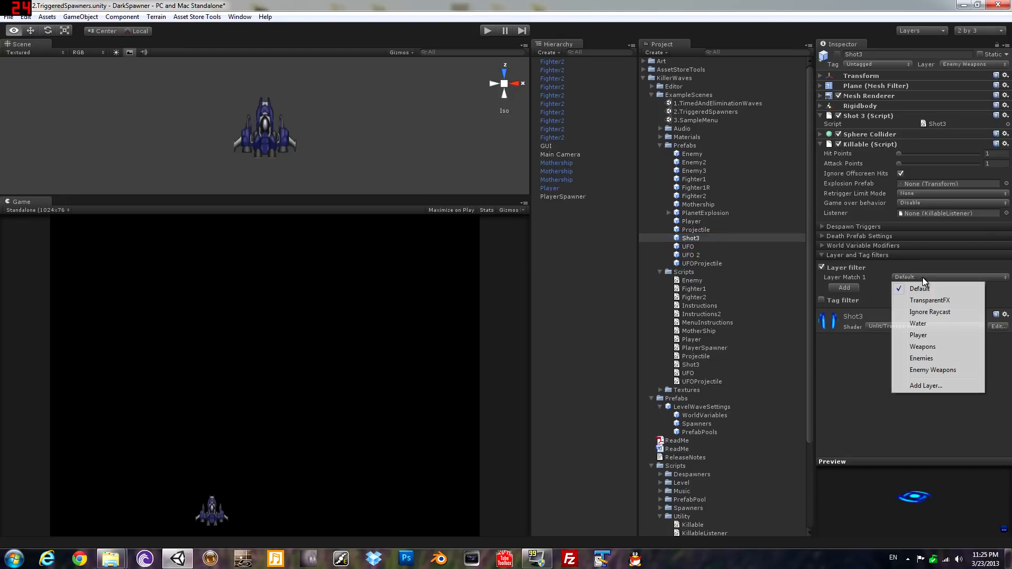
{"action": "mouse_move", "coordinate": [919, 324]}
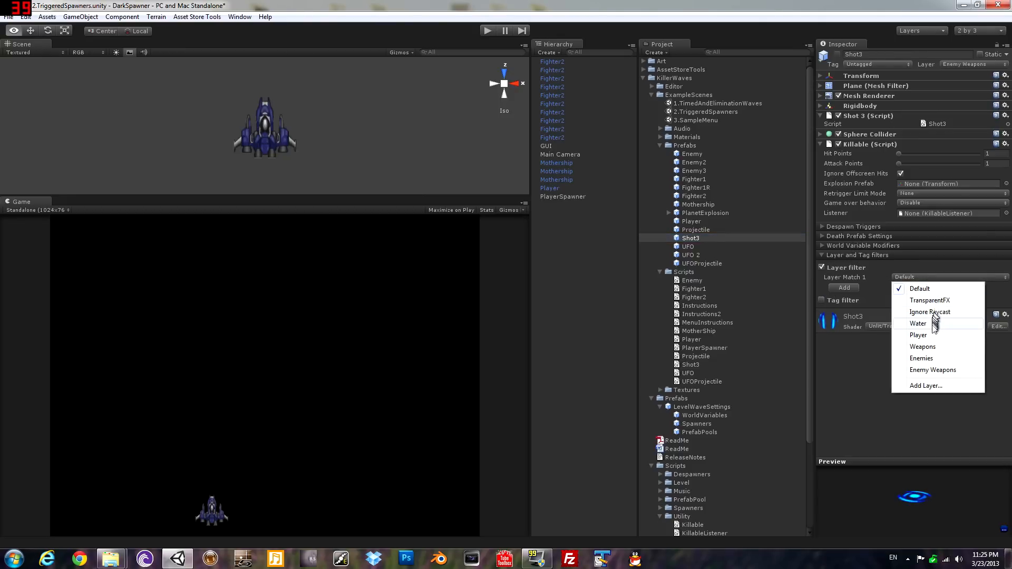
{"action": "mouse_move", "coordinate": [918, 336]}
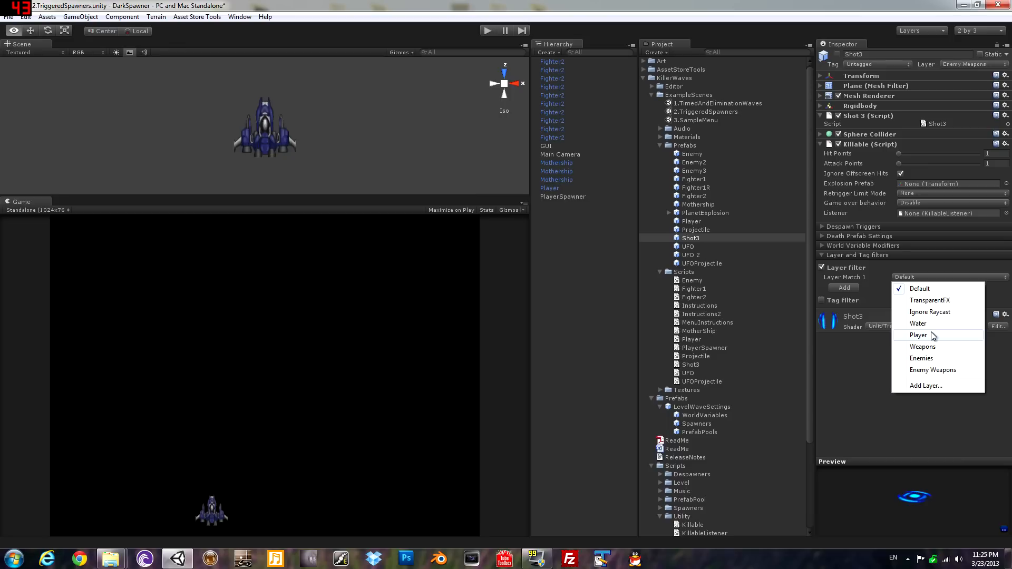
{"action": "left_click", "coordinate": [918, 336]}
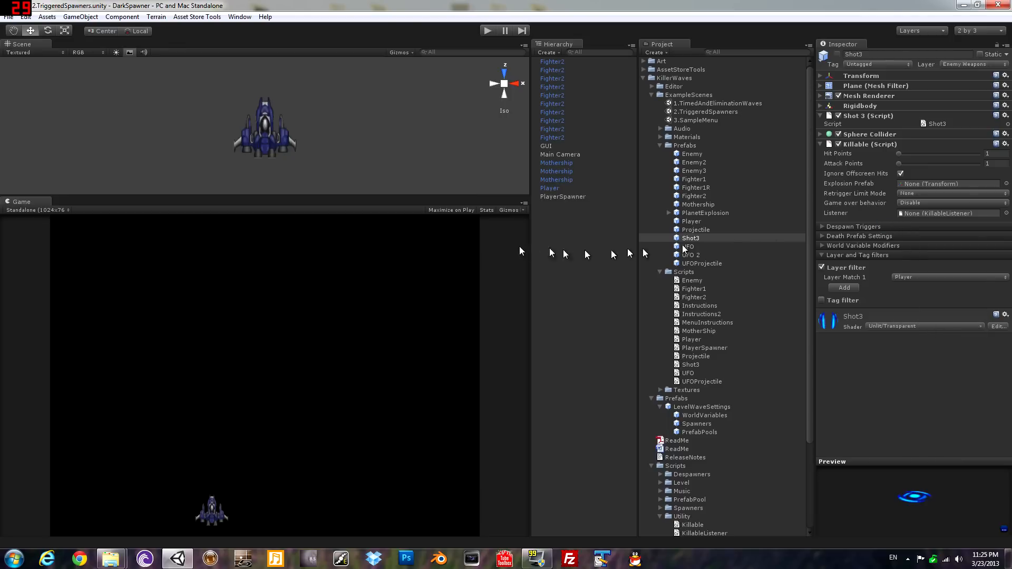
{"action": "mouse_move", "coordinate": [699, 203]}
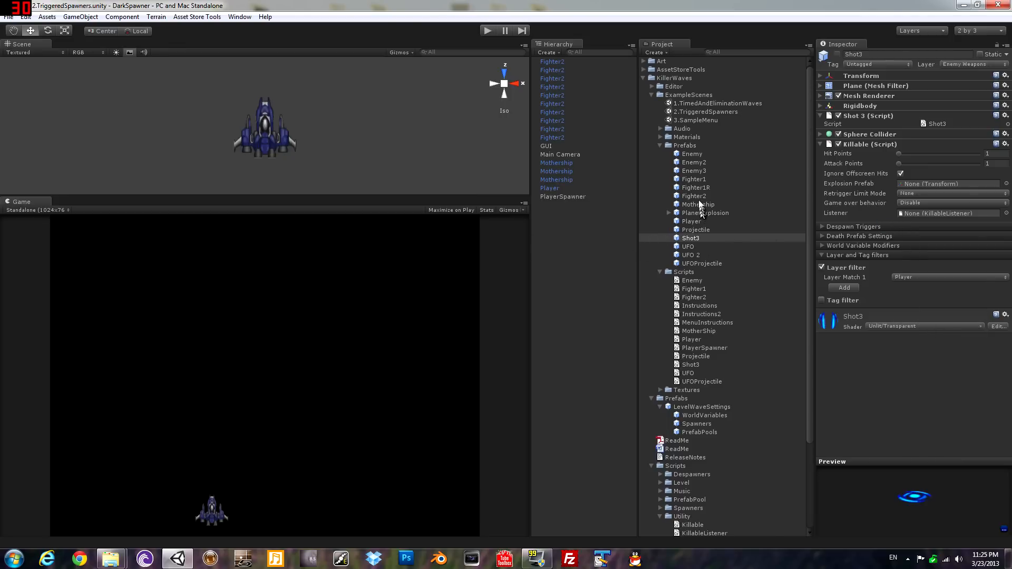
{"action": "left_click", "coordinate": [696, 229]}
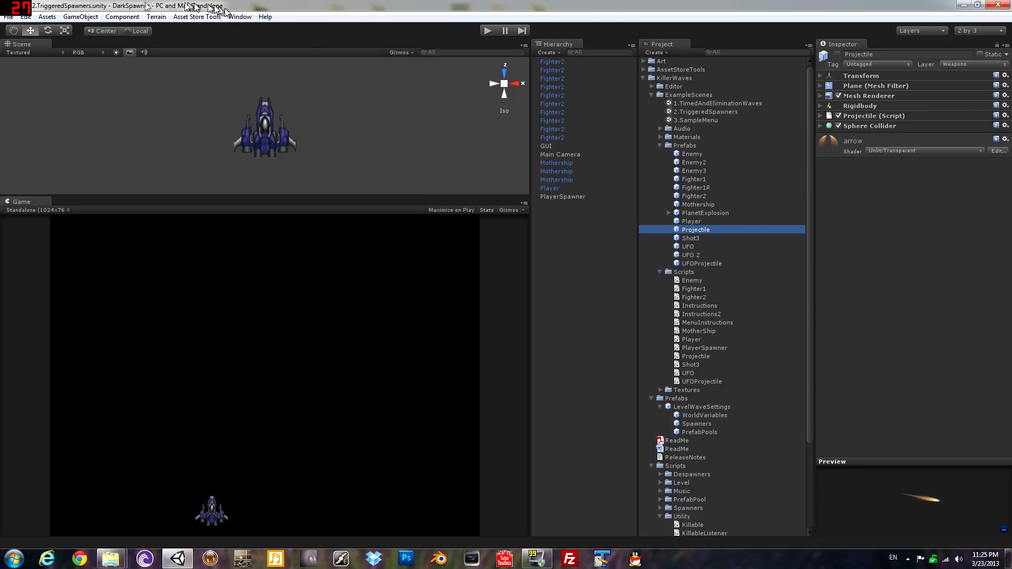
Step: Add Killable to Projectile with PlanetExplosion, Enemies-only layer filtering and 5 attack points
{"action": "left_click", "coordinate": [122, 16]}
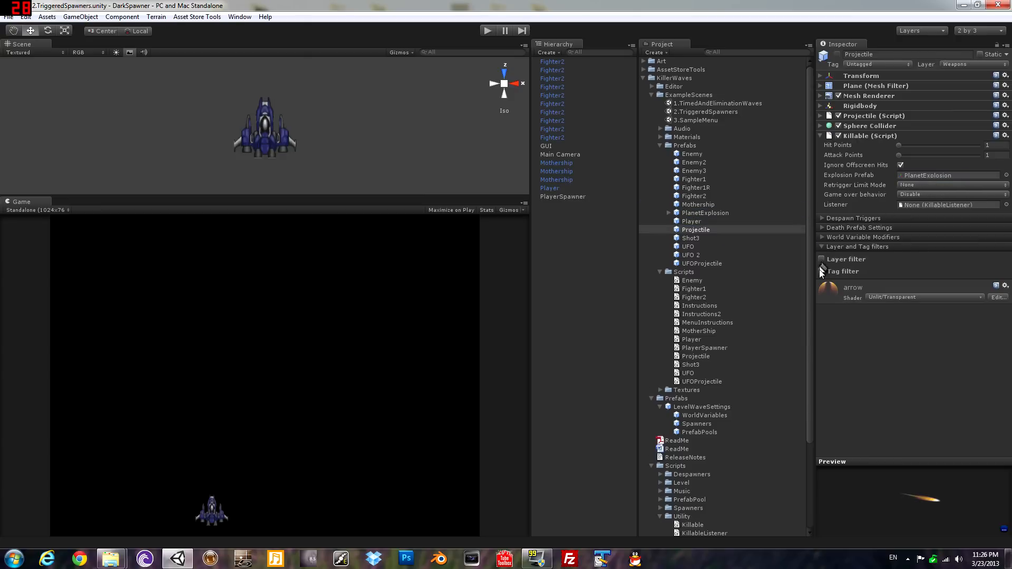
{"action": "left_click", "coordinate": [821, 260]}
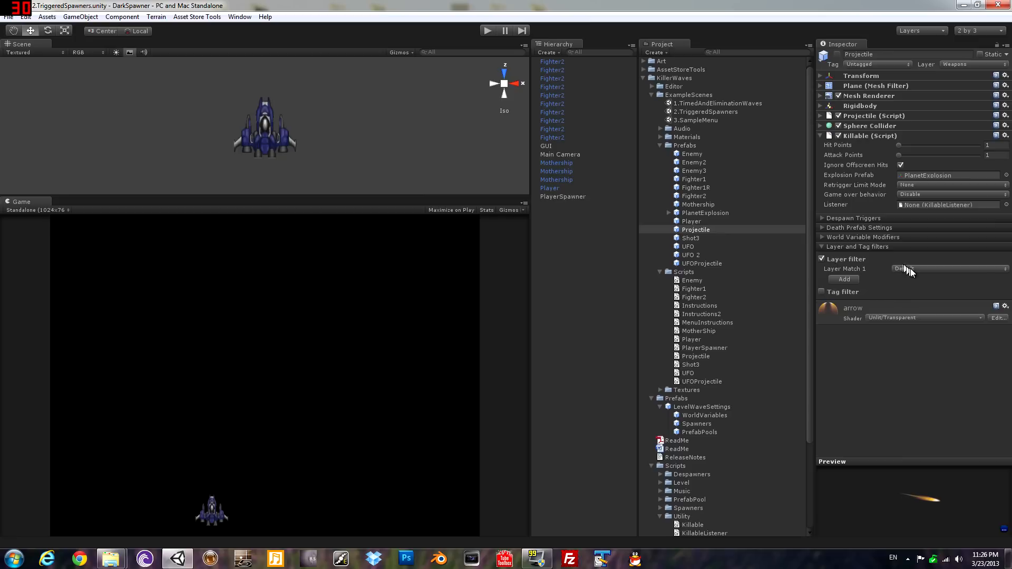
{"action": "left_click", "coordinate": [948, 268]}
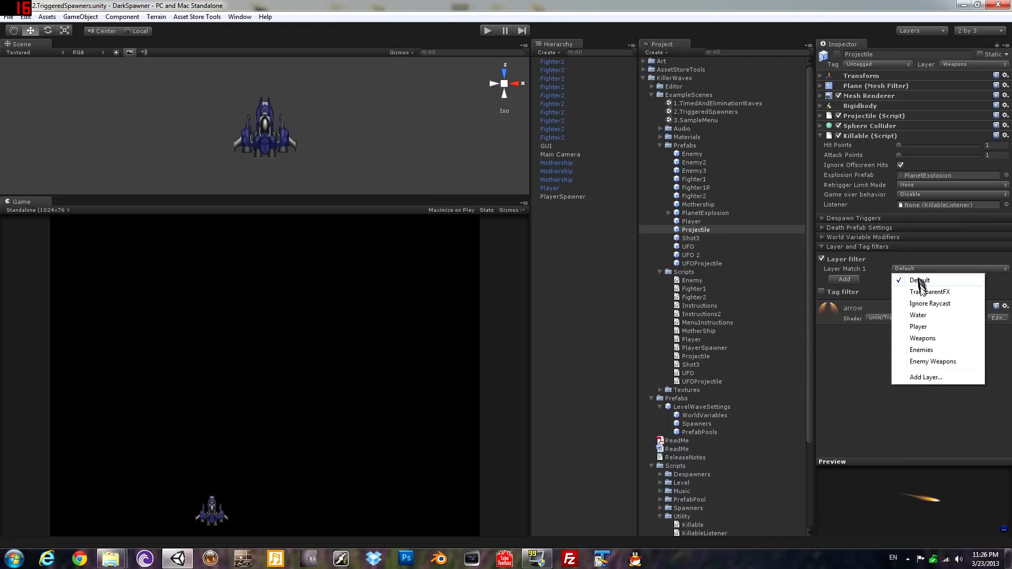
{"action": "left_click", "coordinate": [922, 350]}
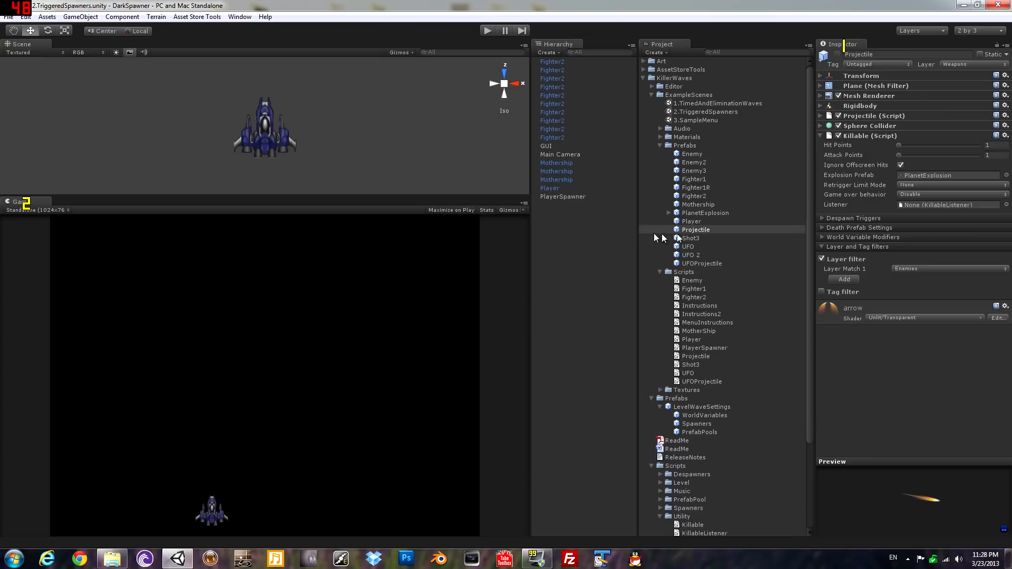
{"action": "left_click", "coordinate": [696, 229]}
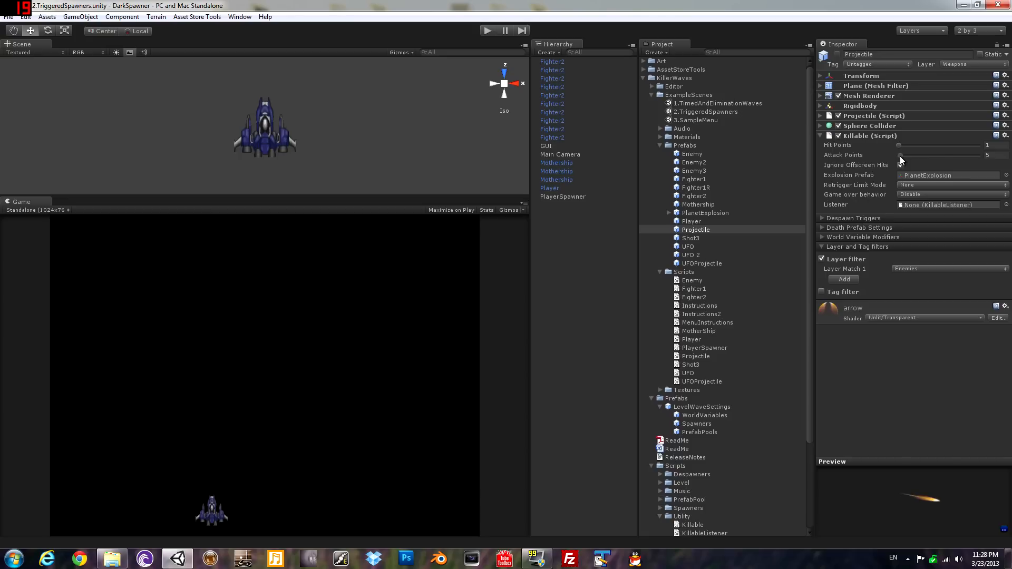
{"action": "left_click", "coordinate": [901, 166]}
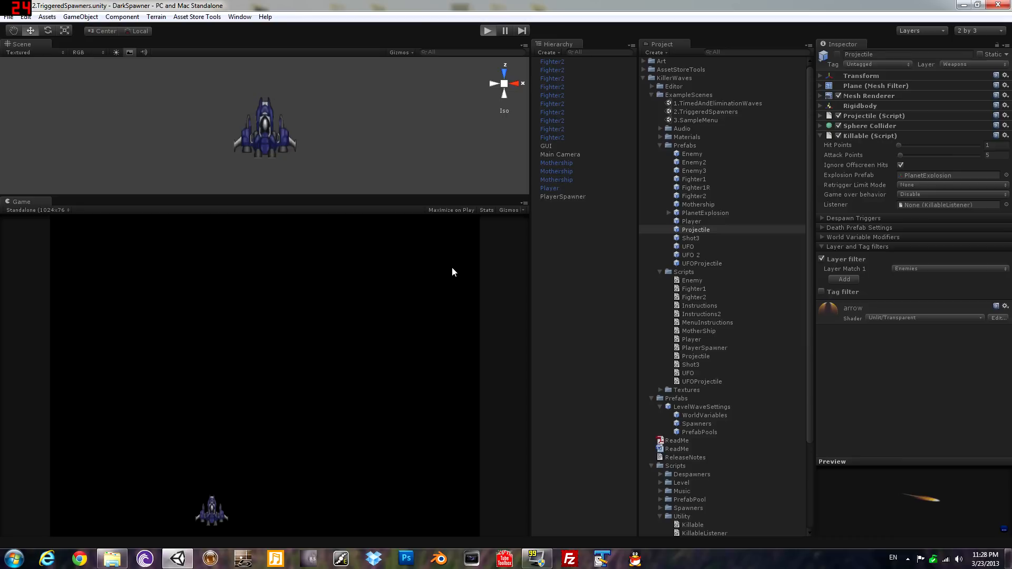
{"action": "left_click", "coordinate": [487, 31]}
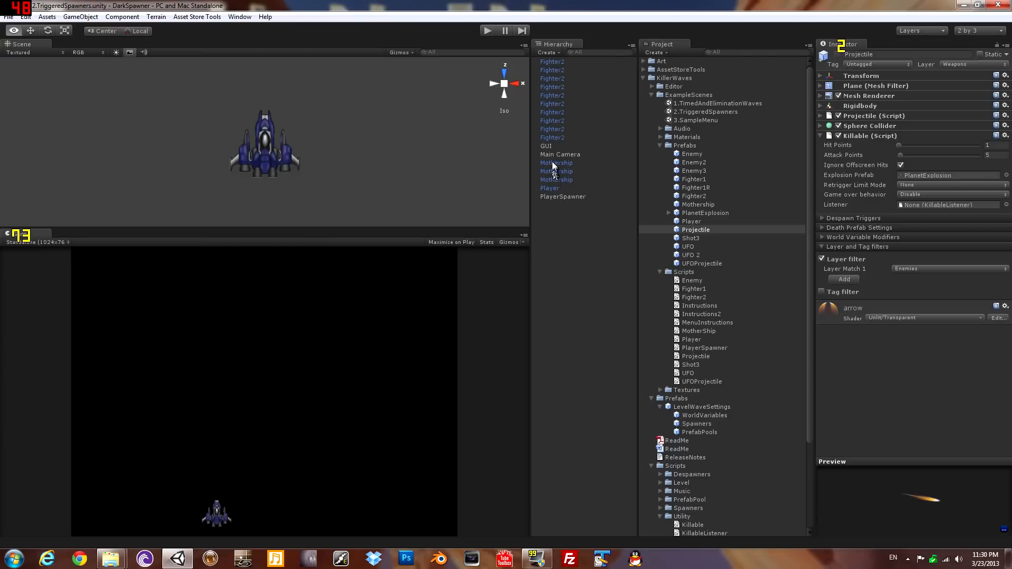
Step: Review the Mothership's Triggered Spawner, then create a new empty GameObject
{"action": "left_click", "coordinate": [556, 163]}
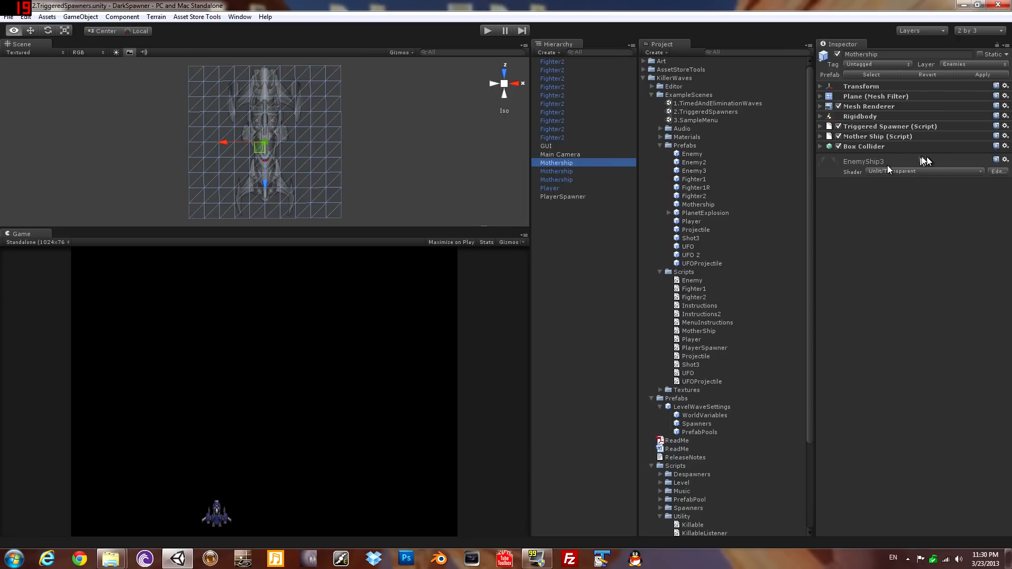
{"action": "left_click", "coordinate": [820, 125]}
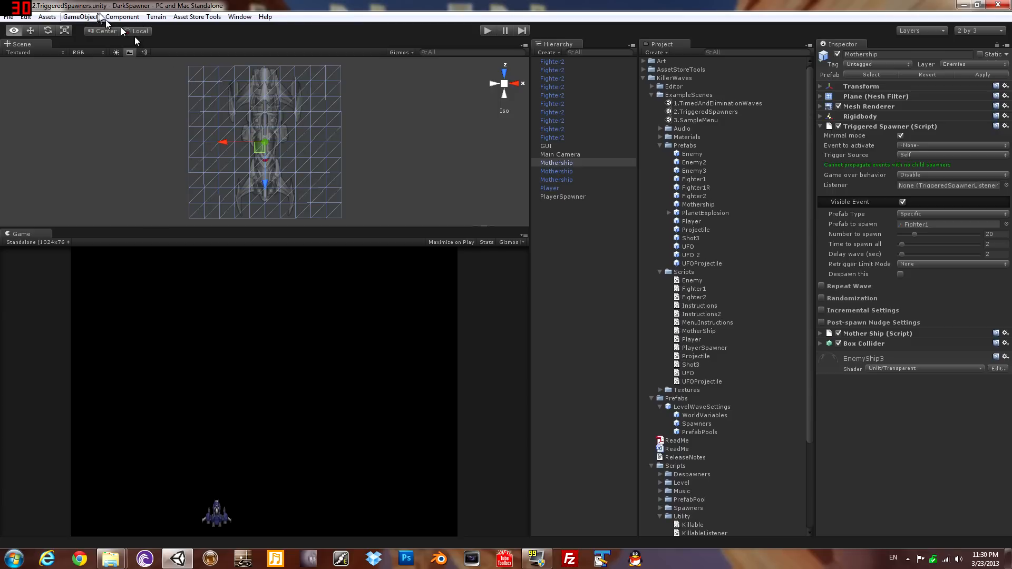
{"action": "left_click", "coordinate": [123, 16]}
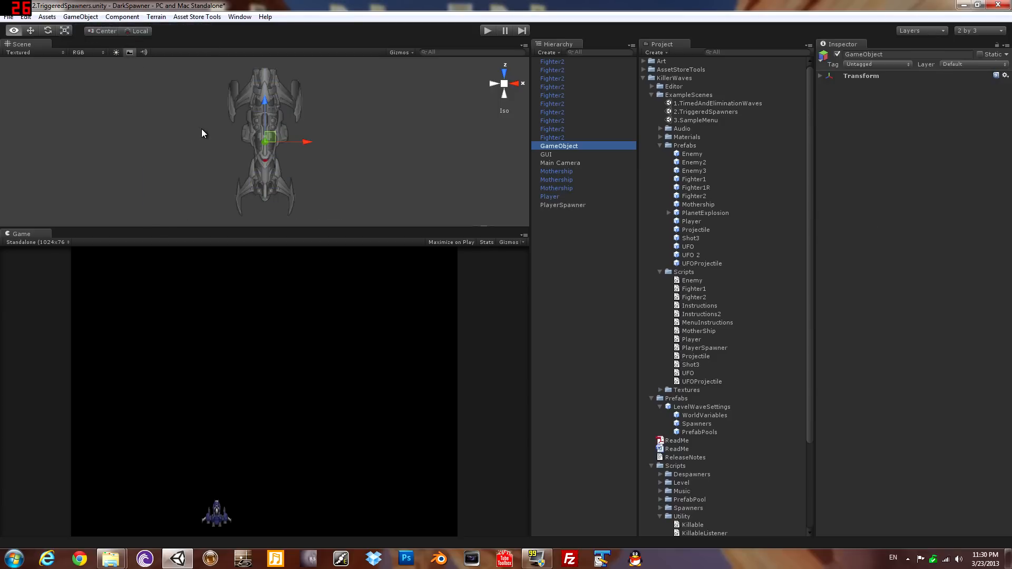
Step: Name the empties ChildBayLeft and ChildBayRight and nest them under the Mothership
{"action": "type", "text": "Child"}
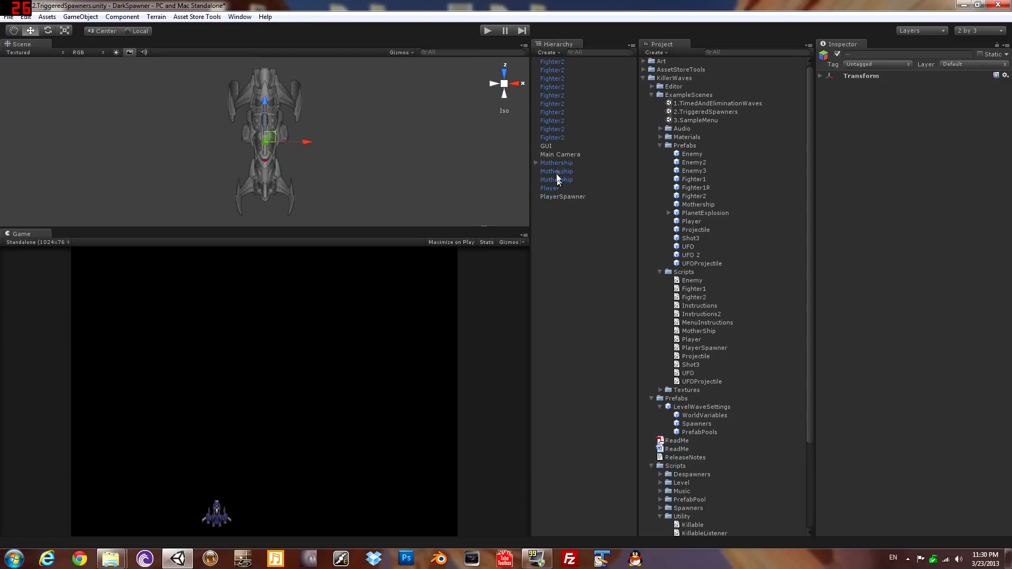
{"action": "left_click", "coordinate": [536, 163]}
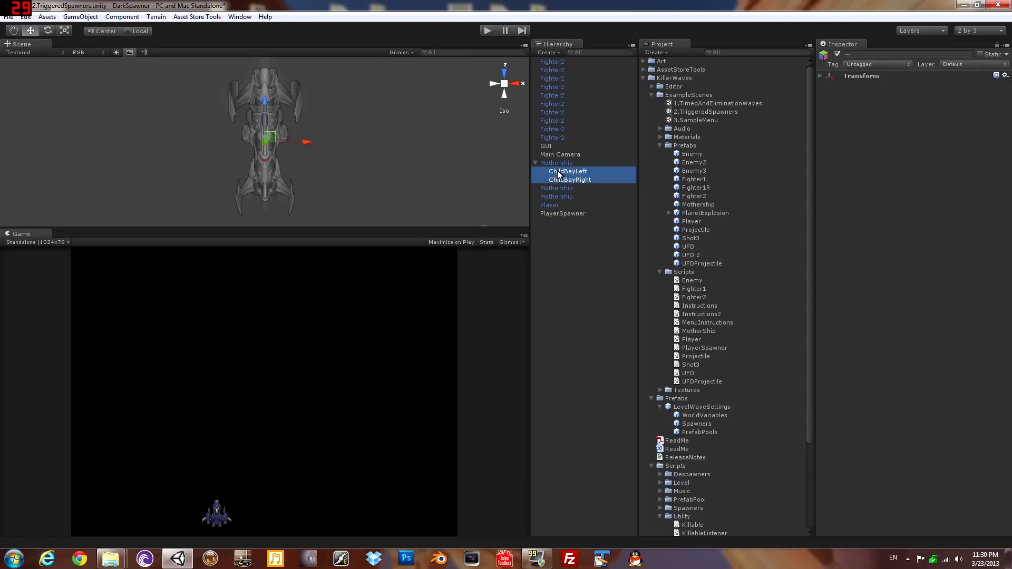
{"action": "left_click", "coordinate": [568, 179]}
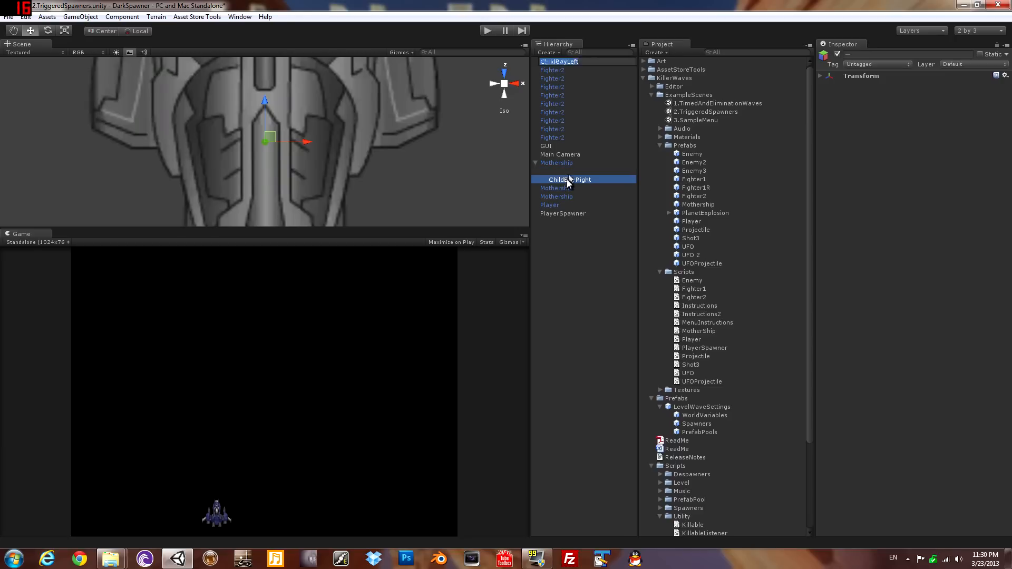
Step: Move ChildBayLeft and ChildBayRight along X to opposite sides of the hull
{"action": "left_click", "coordinate": [569, 171]}
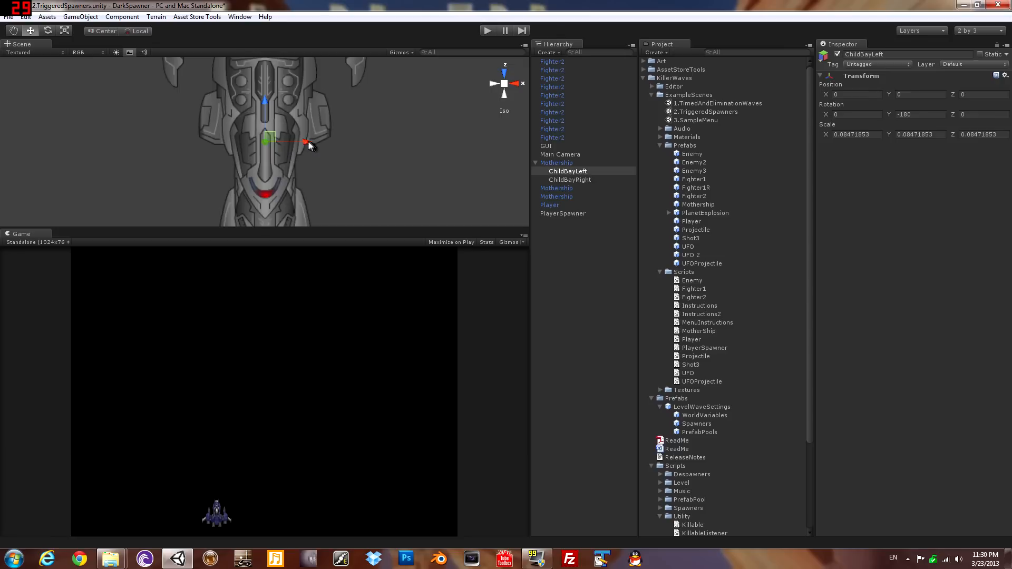
{"action": "left_click_drag", "start_coordinate": [304, 143], "coordinate": [240, 142]}
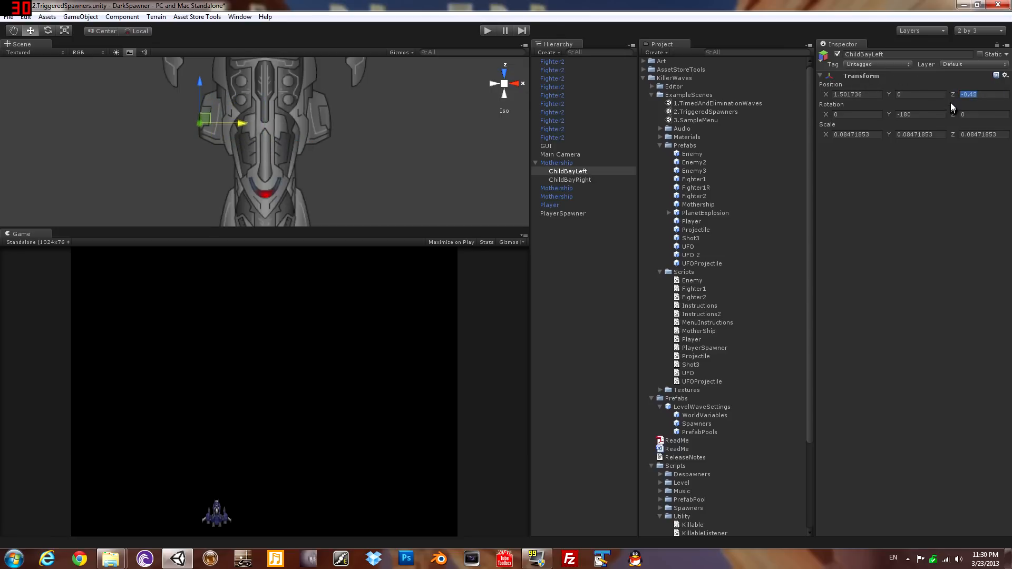
{"action": "left_click", "coordinate": [570, 179]}
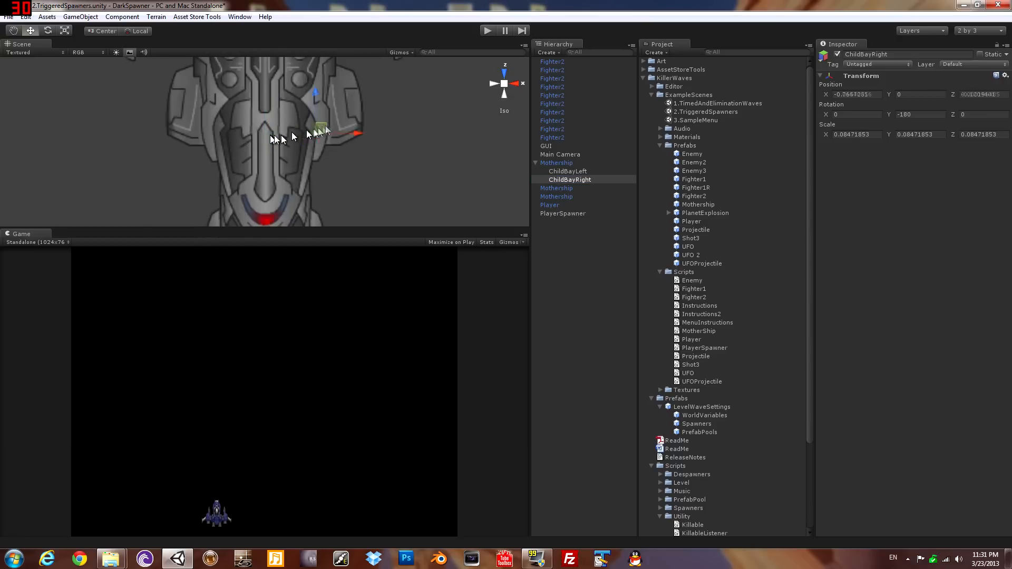
{"action": "left_click_drag", "start_coordinate": [321, 129], "coordinate": [361, 107]}
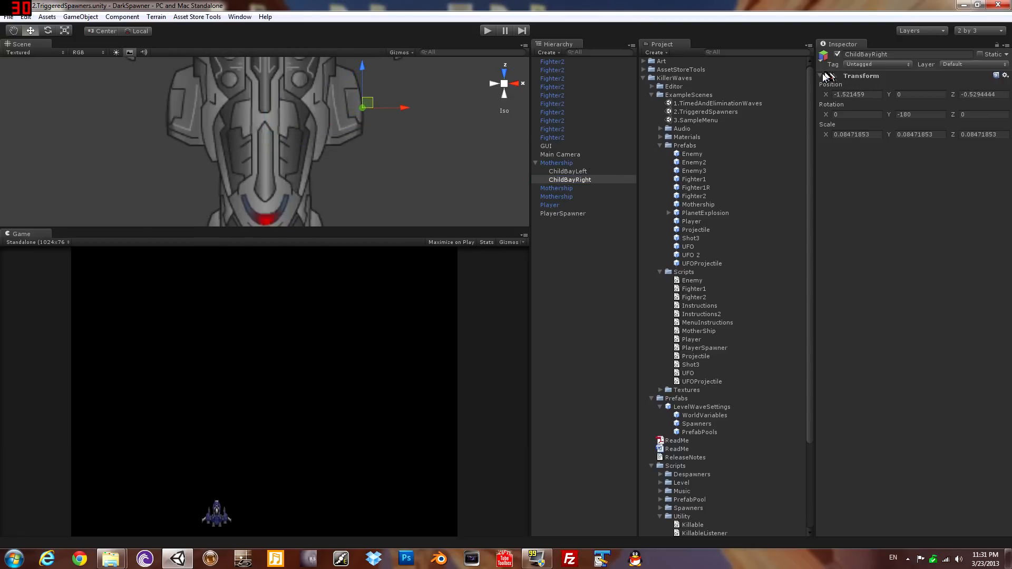
Step: Set ChildBayRight's spawner to receive triggers from its parent and fire on the Visible event
{"action": "left_click", "coordinate": [122, 15]}
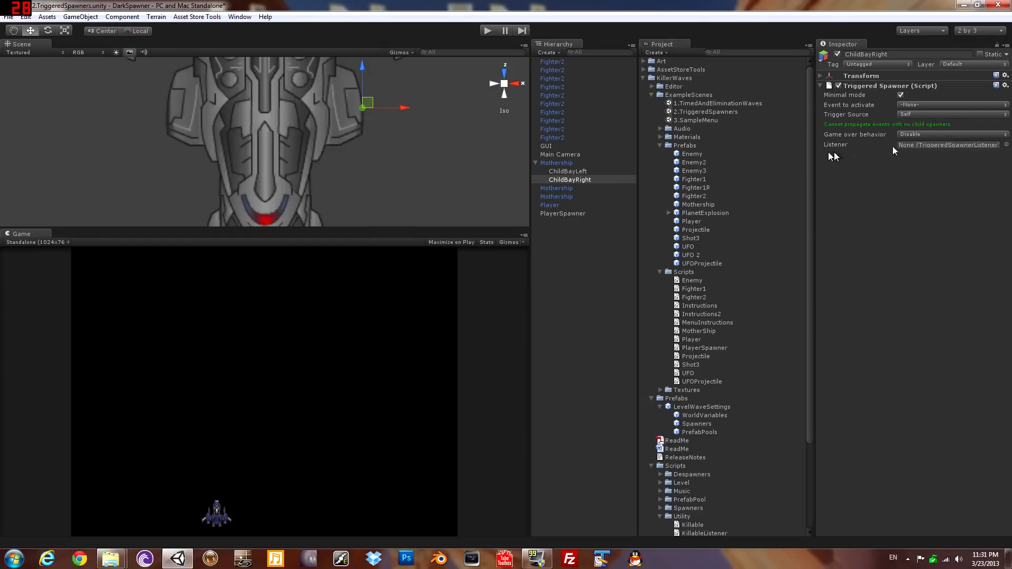
{"action": "left_click", "coordinate": [949, 114]}
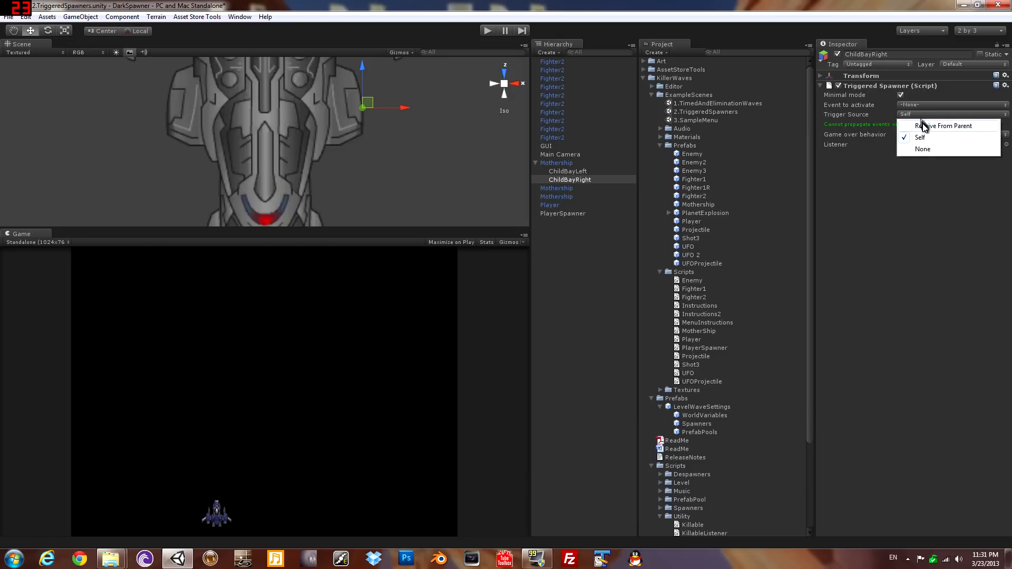
{"action": "left_click", "coordinate": [941, 125]}
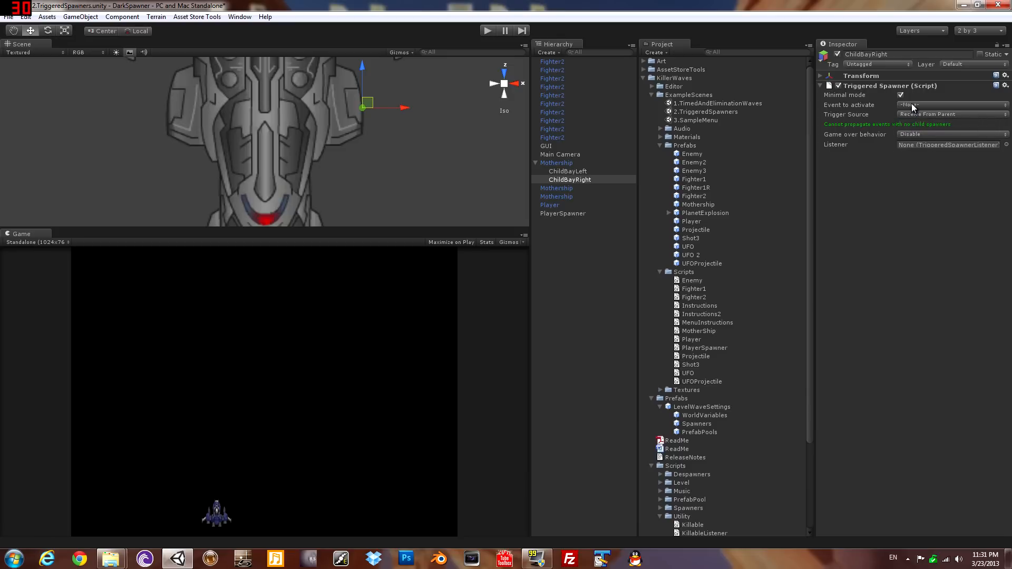
{"action": "left_click", "coordinate": [949, 105]}
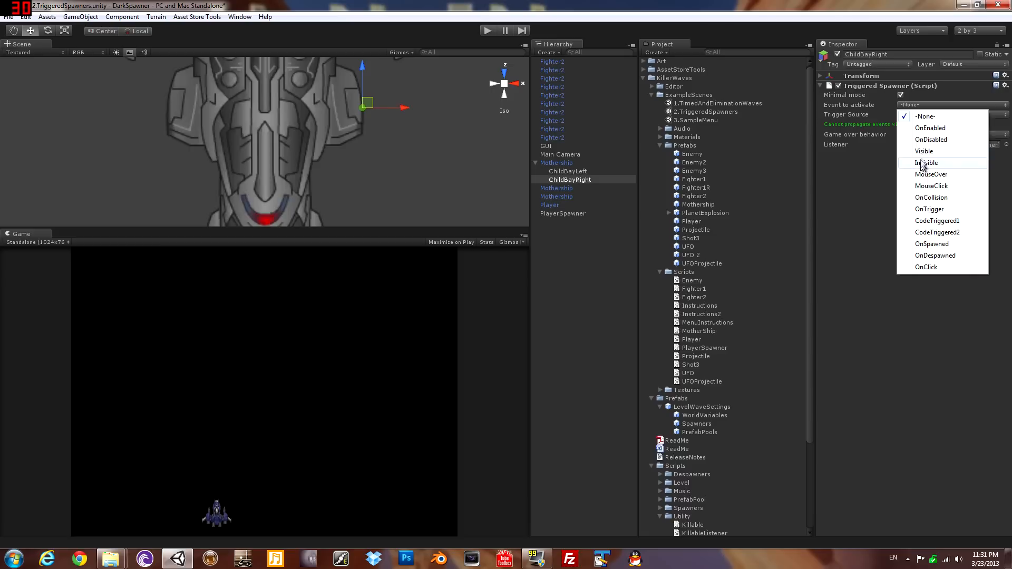
{"action": "left_click", "coordinate": [923, 151]}
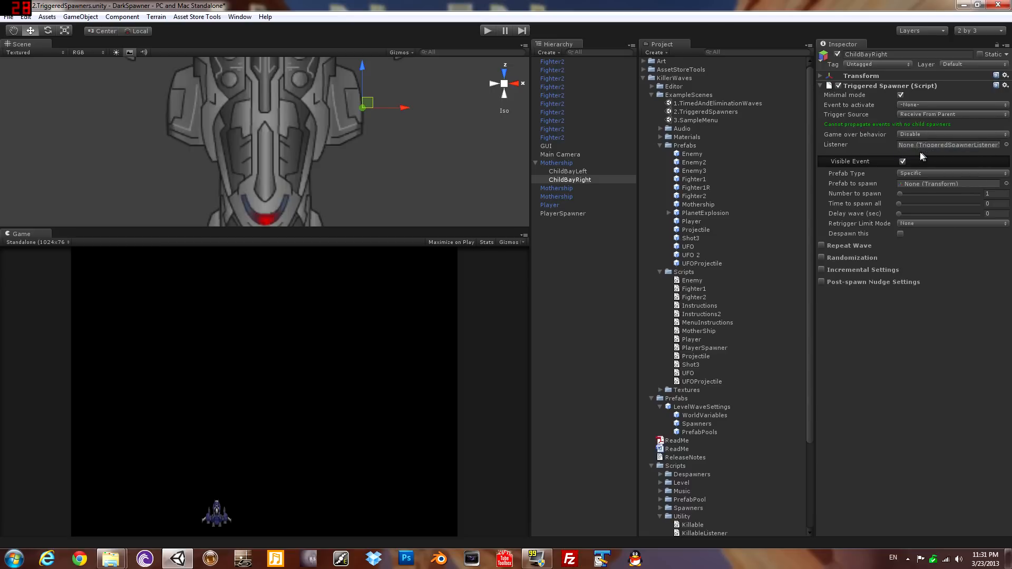
{"action": "mouse_move", "coordinate": [699, 200]}
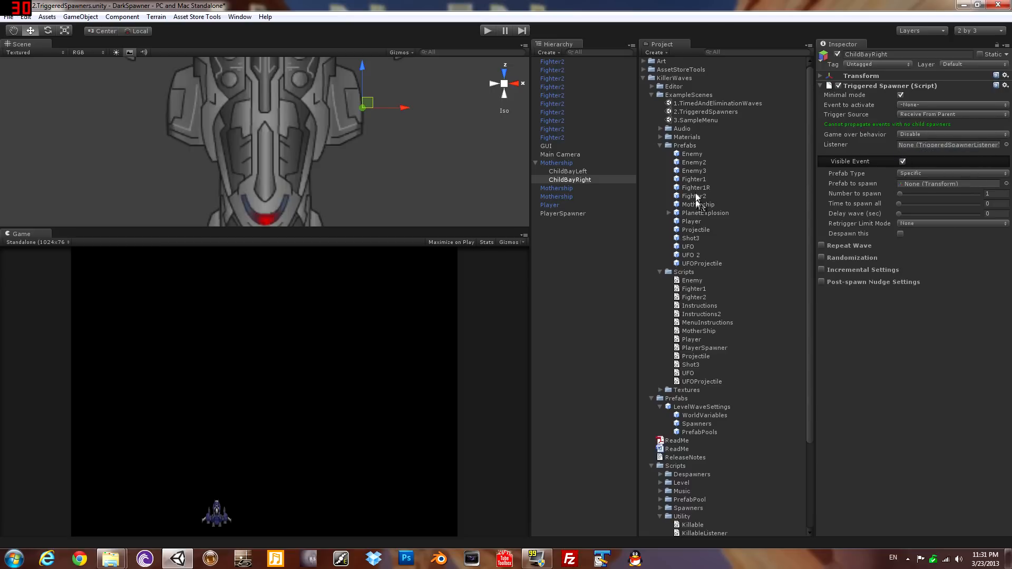
Step: Have the right bay spawn 10 Fighter1R over 1 second after a 3-second delay
{"action": "left_click", "coordinate": [949, 184]}
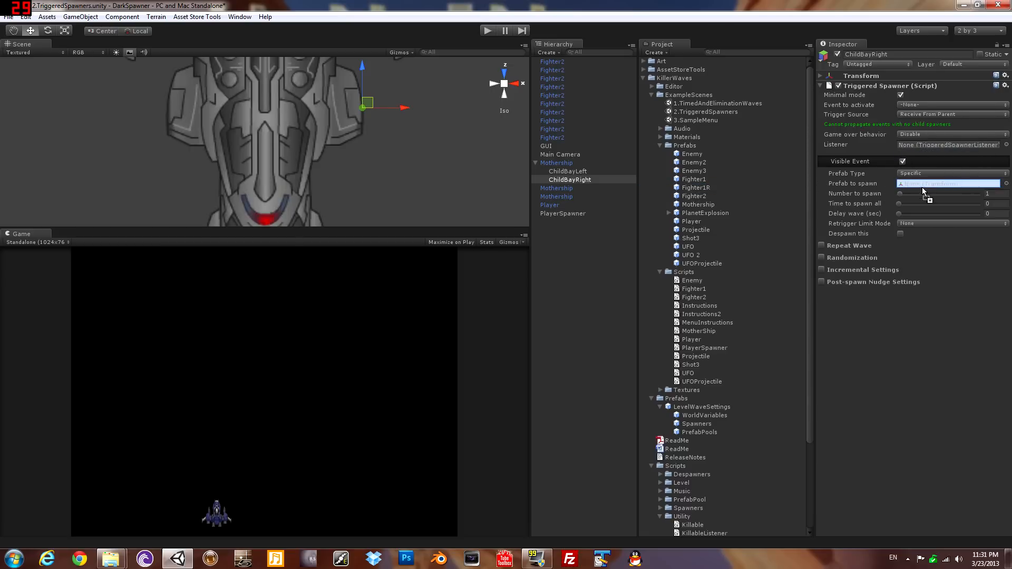
{"action": "left_click", "coordinate": [949, 184]}
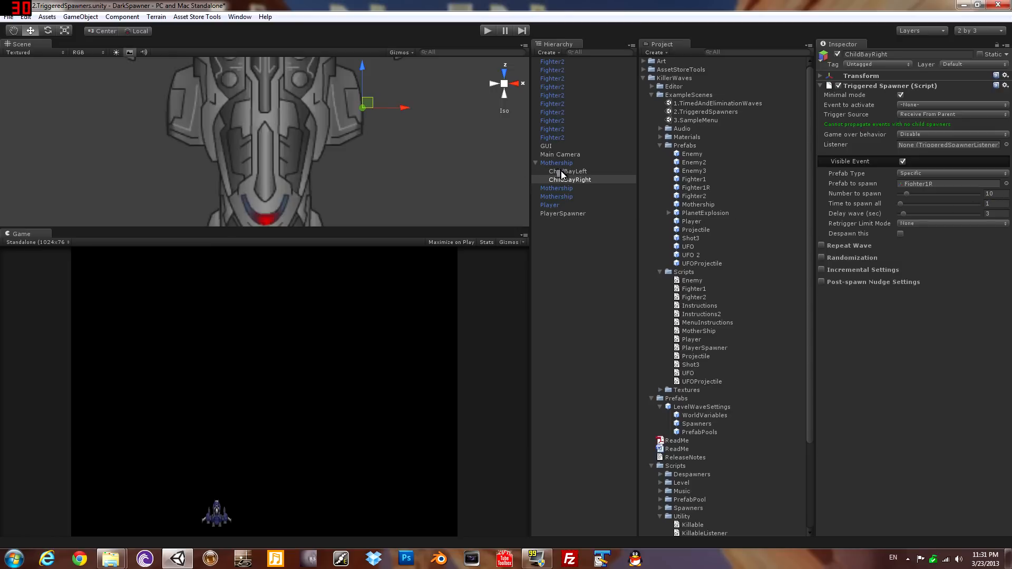
{"action": "left_click", "coordinate": [567, 171]}
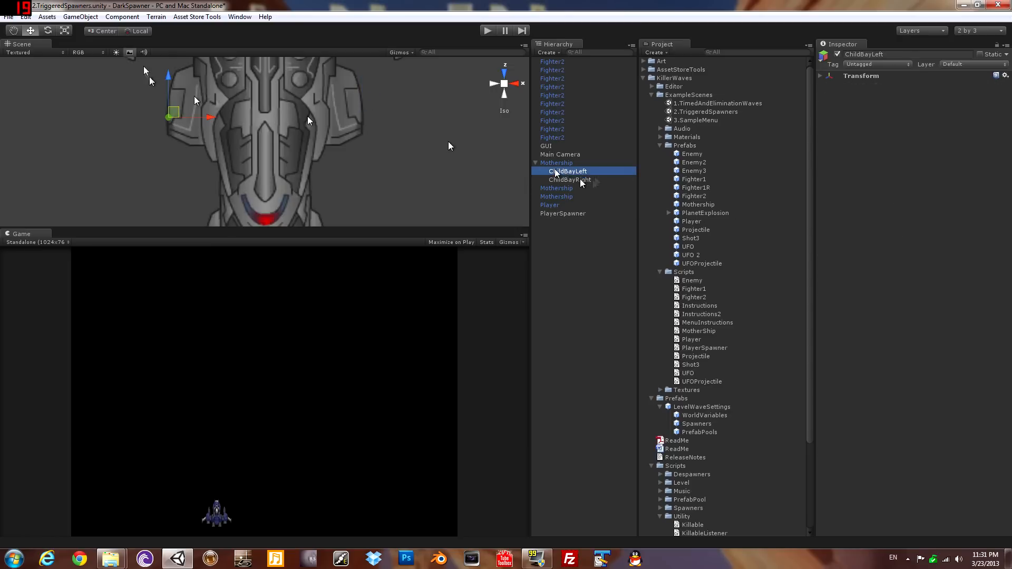
Step: Give ChildBayLeft a parent-triggered spawner releasing 15 Fighter1 over 2 seconds after a 3-second delay
{"action": "left_click", "coordinate": [122, 16]}
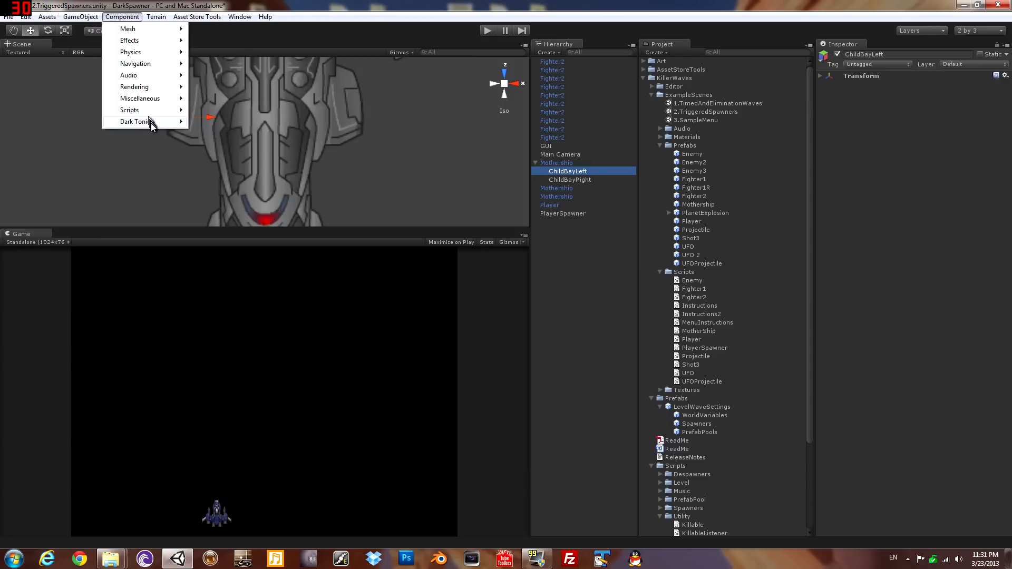
{"action": "mouse_move", "coordinate": [294, 122]}
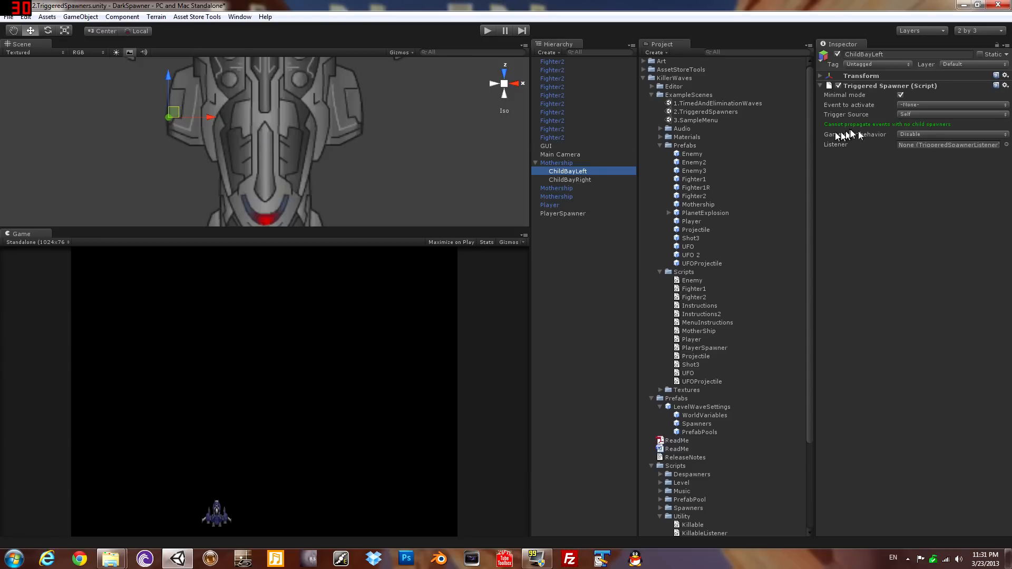
{"action": "left_click", "coordinate": [949, 114]}
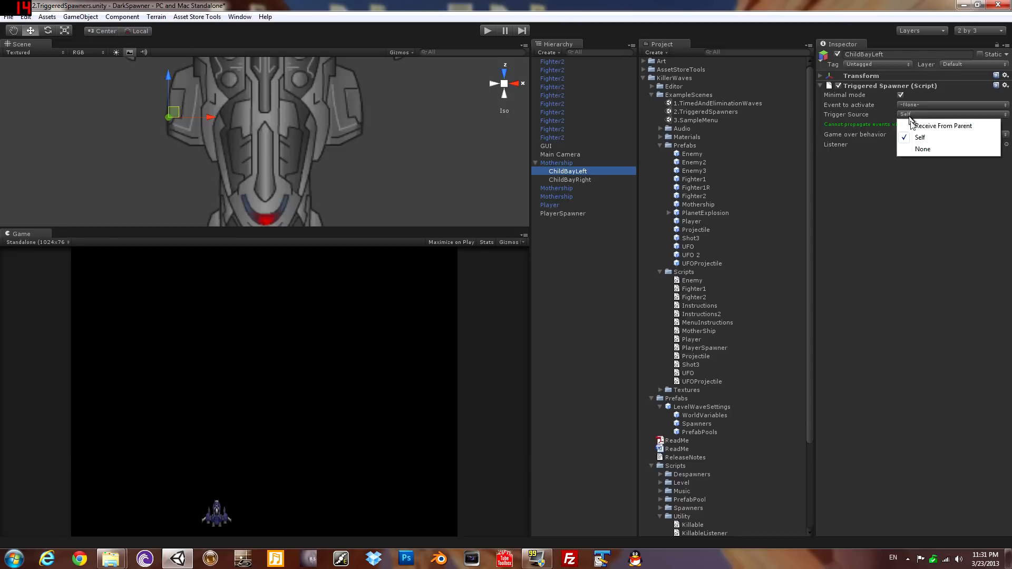
{"action": "left_click", "coordinate": [949, 105]}
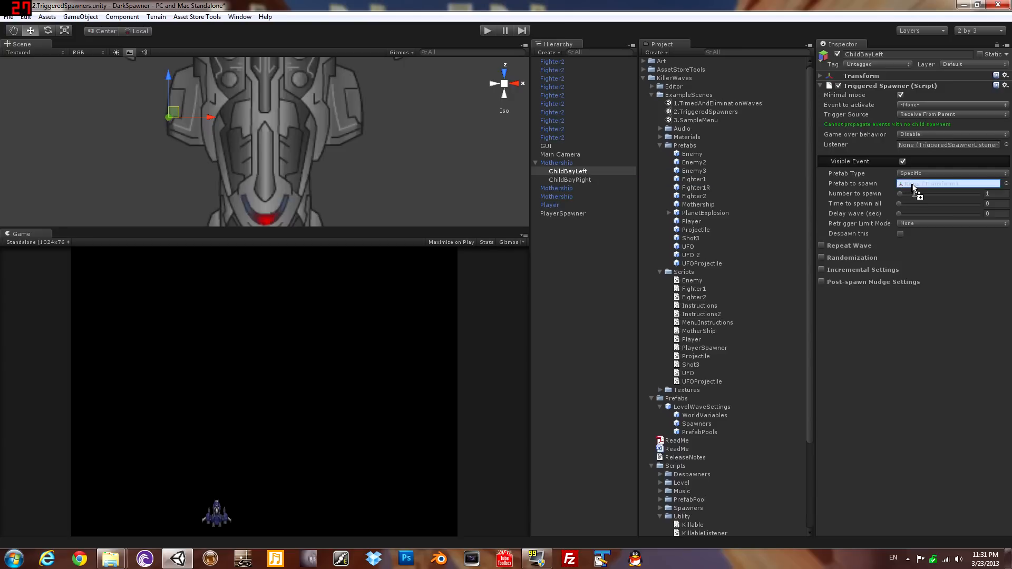
{"action": "left_click", "coordinate": [949, 183]}
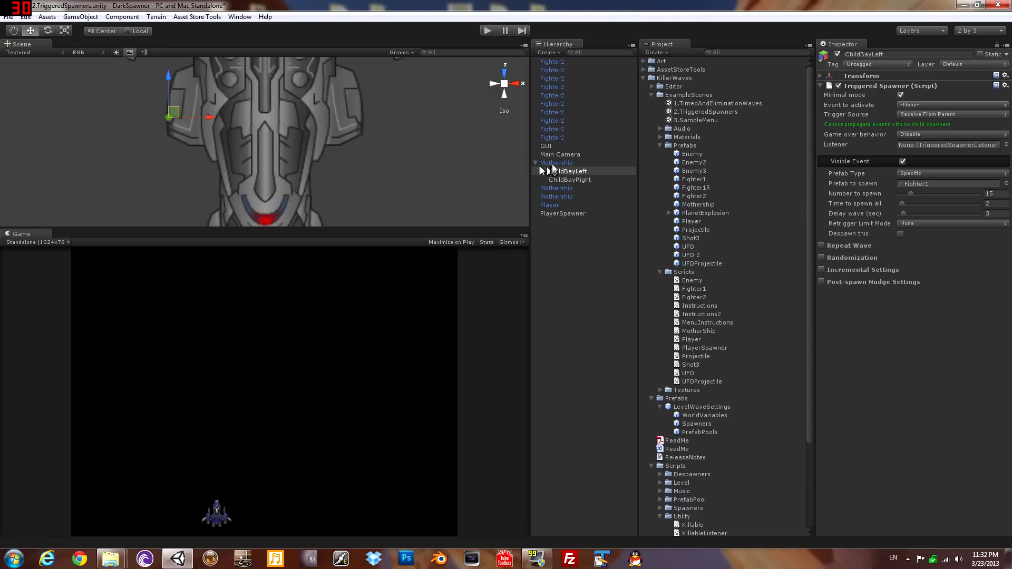
{"action": "left_click", "coordinate": [556, 163]}
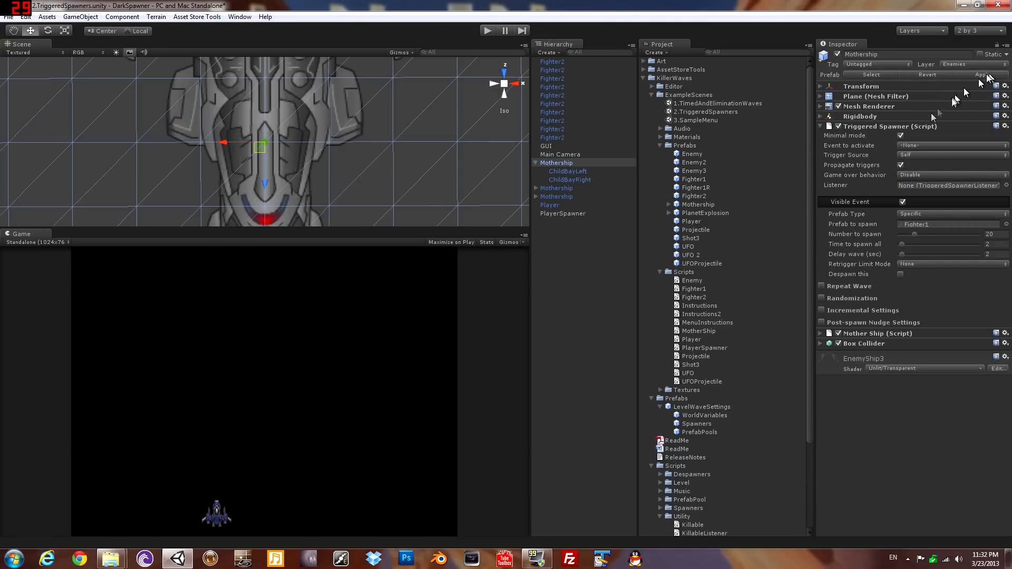
Step: Set the Mothership's own Triggered Spawner count to 0
{"action": "left_click", "coordinate": [556, 162]}
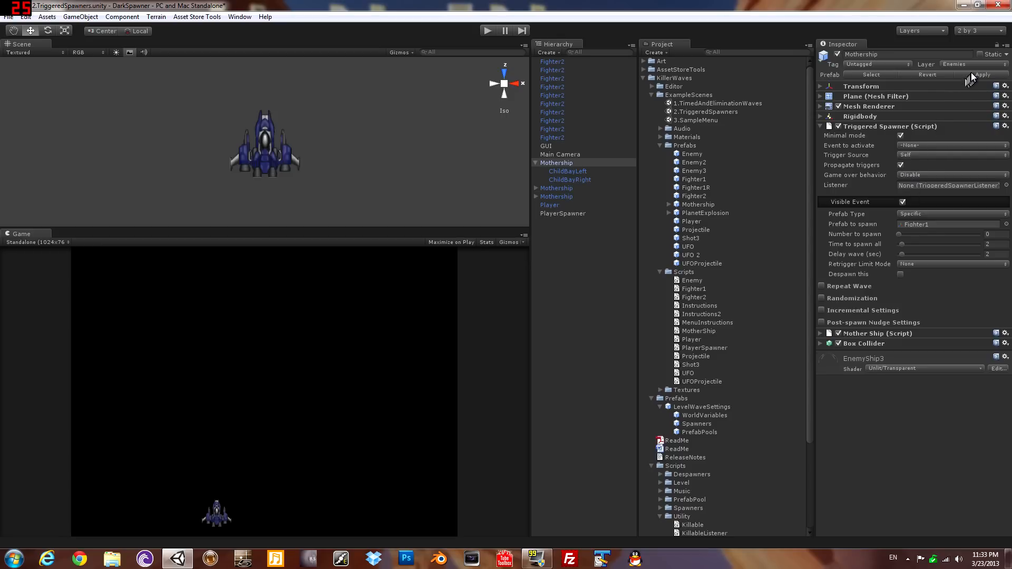
{"action": "mouse_move", "coordinate": [781, 212]}
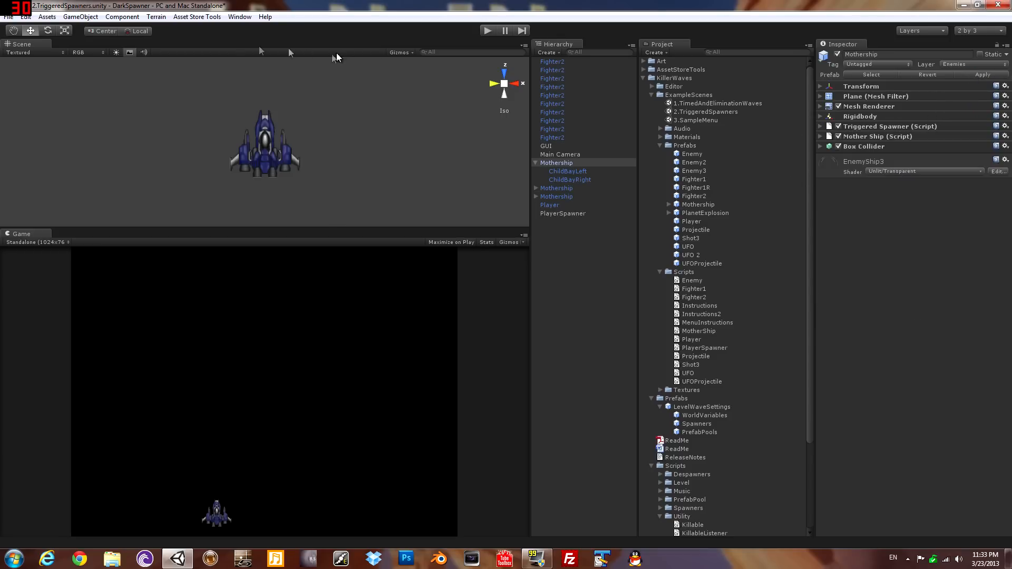
Step: Add Killable to the Mothership with 20 hit points, PlanetExplosion and Weapons-only layer filtering
{"action": "left_click", "coordinate": [123, 16]}
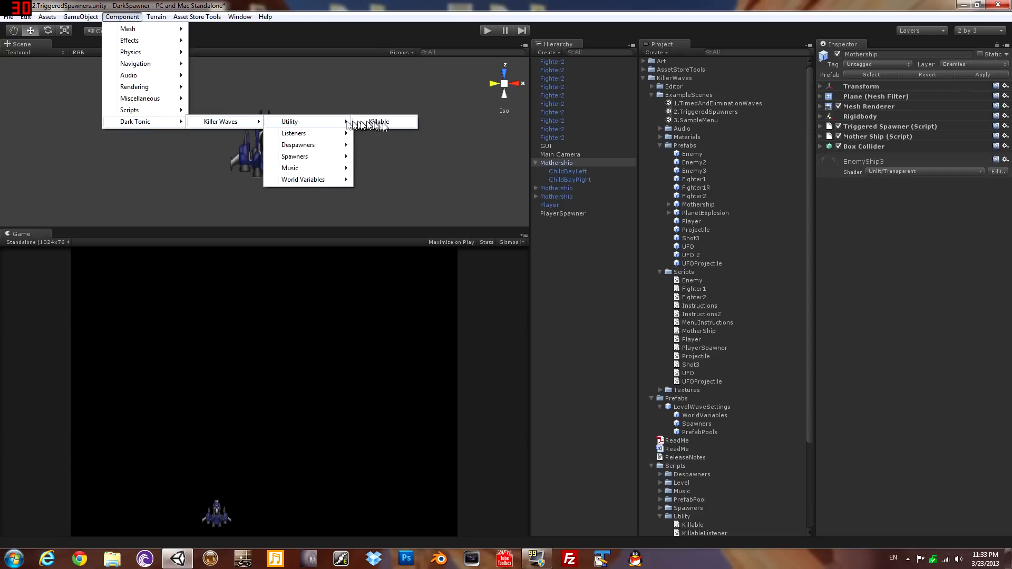
{"action": "left_click", "coordinate": [377, 122]}
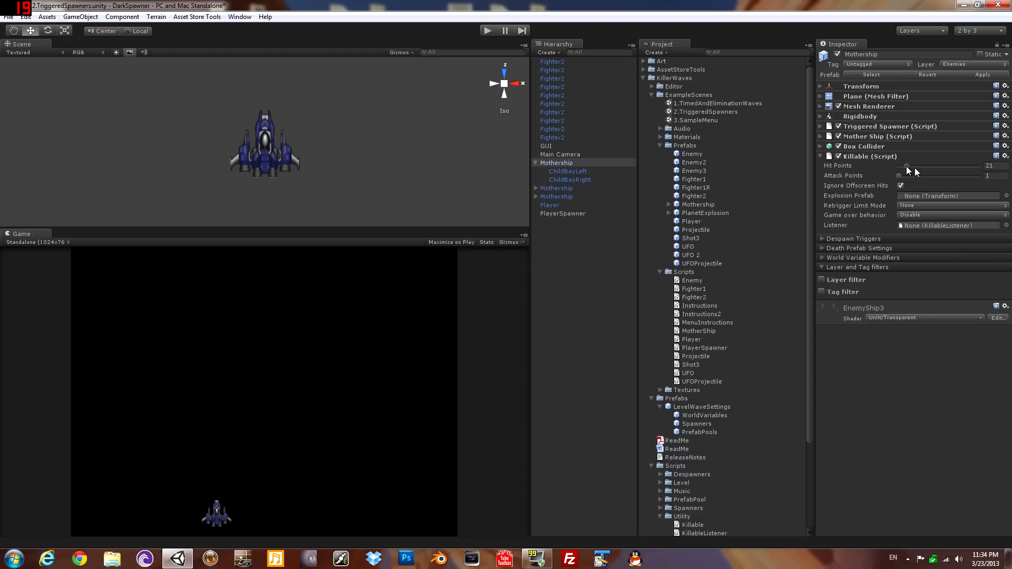
{"action": "double_click", "coordinate": [988, 165]}
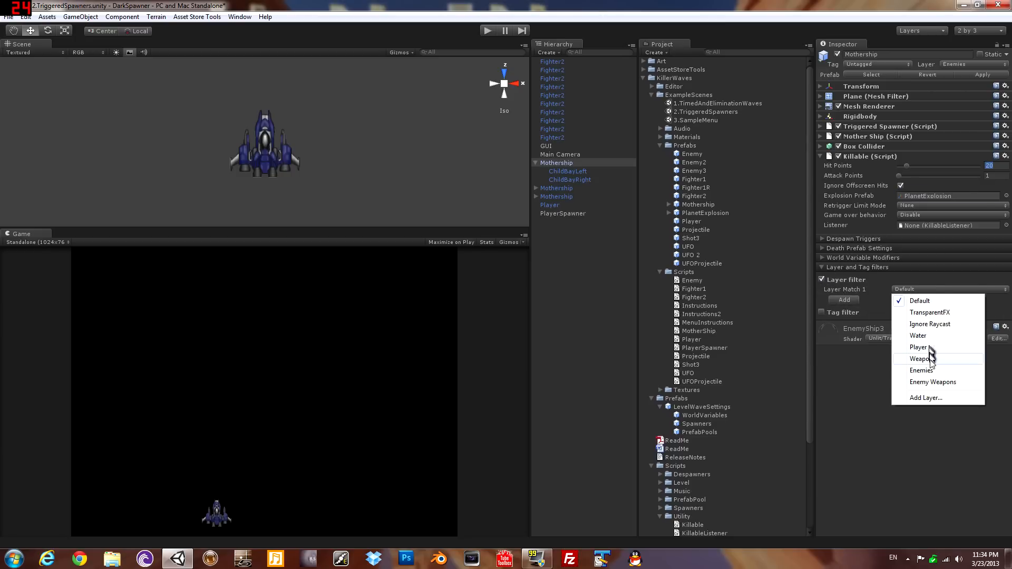
{"action": "left_click", "coordinate": [918, 358]}
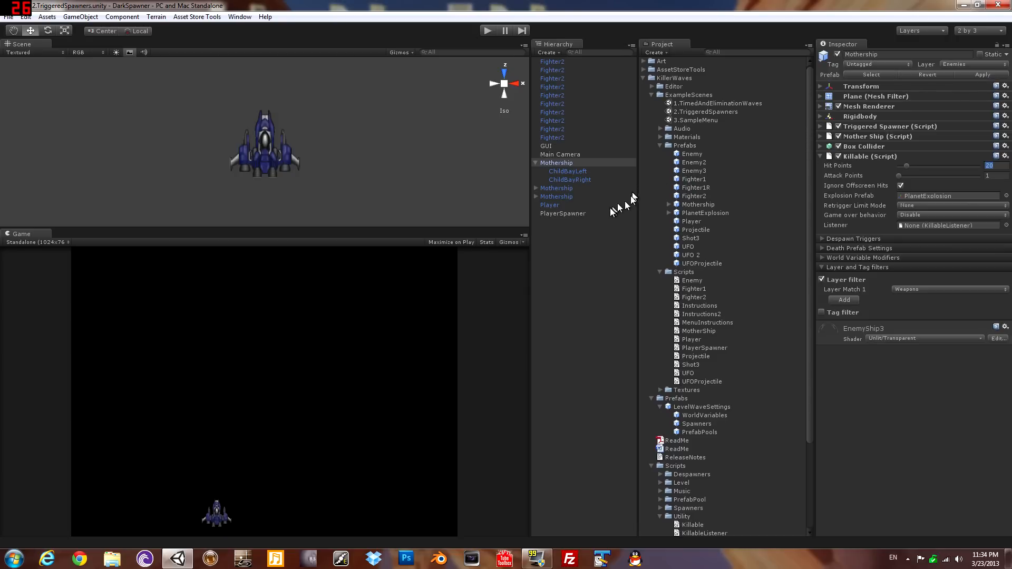
{"action": "left_click", "coordinate": [694, 179]}
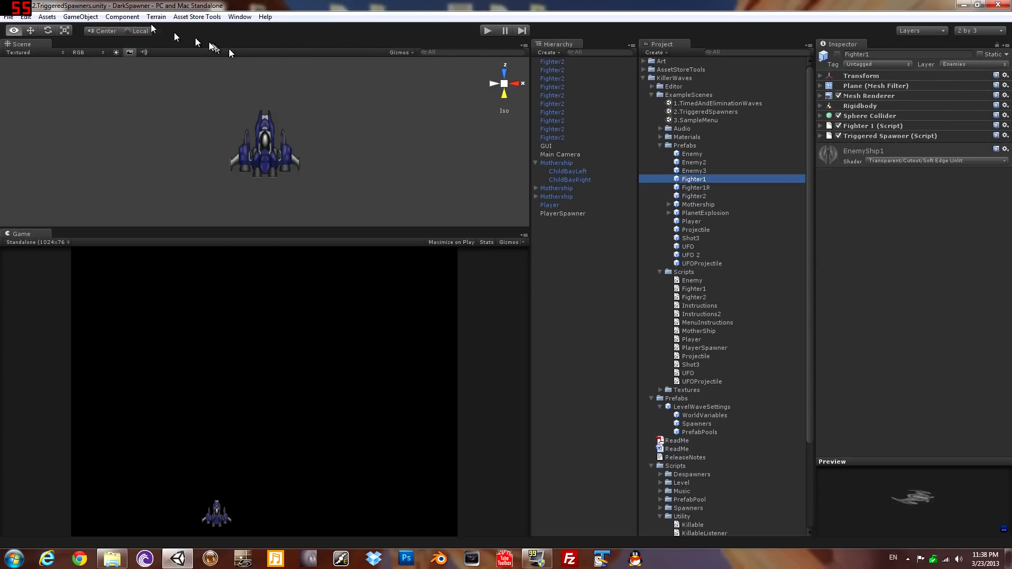
Step: Make Fighter1 Killable and limit its damage to the Weapons layer
{"action": "left_click", "coordinate": [123, 16]}
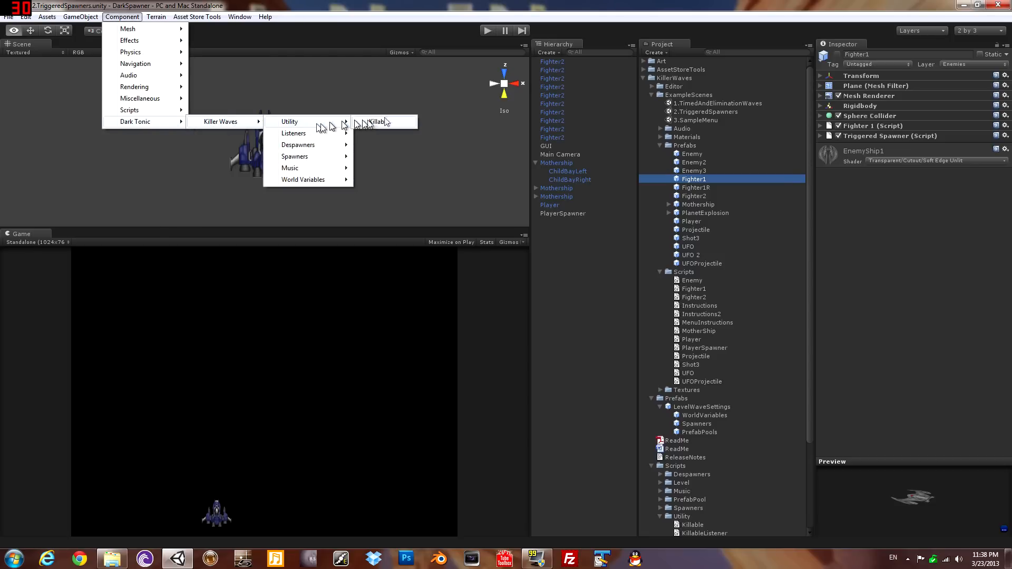
{"action": "left_click", "coordinate": [379, 123]}
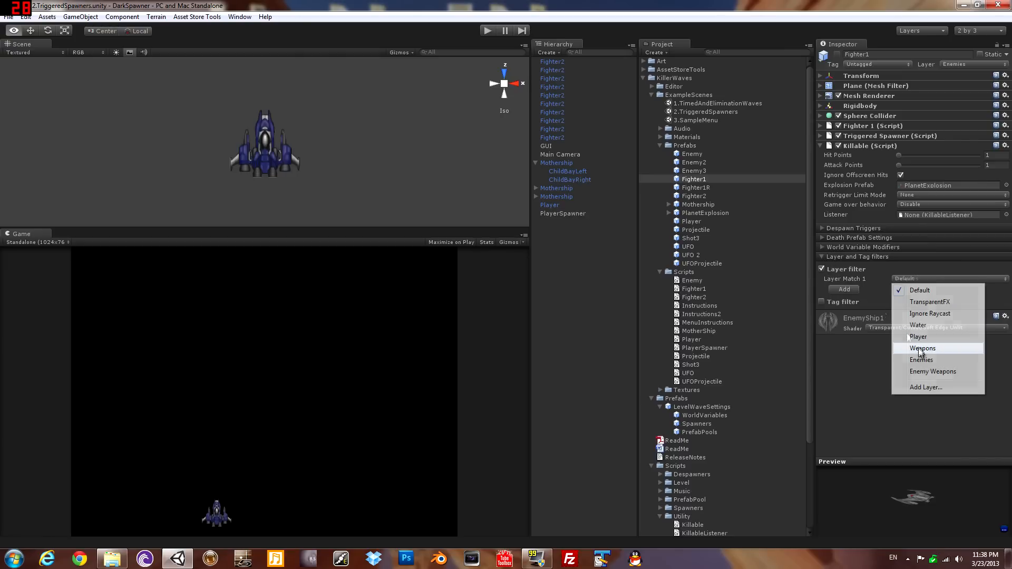
{"action": "left_click", "coordinate": [923, 348]}
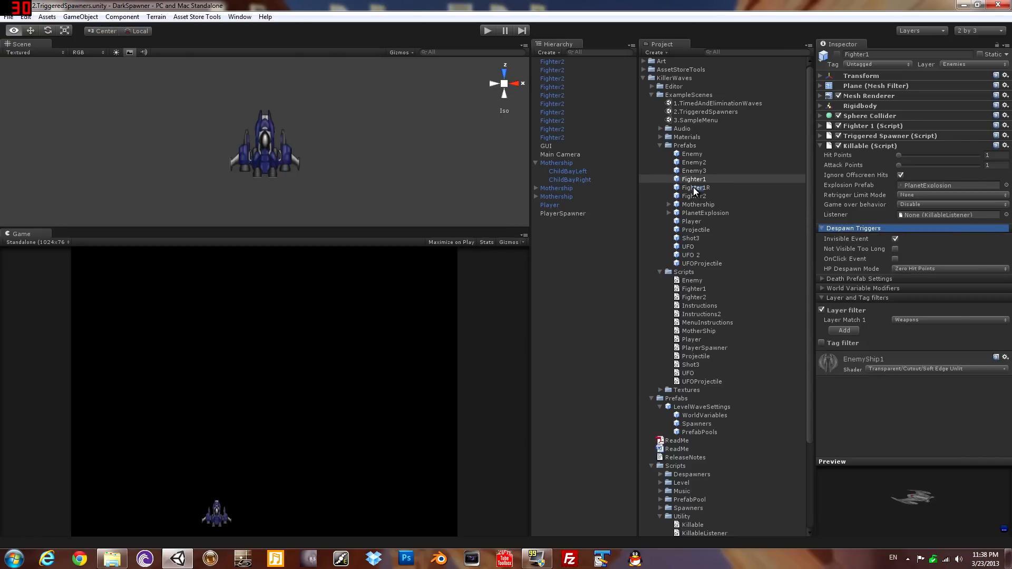
Step: On Fighter1R, filter hits to a matched layer and despawn it on its invisible event
{"action": "left_click", "coordinate": [122, 16]}
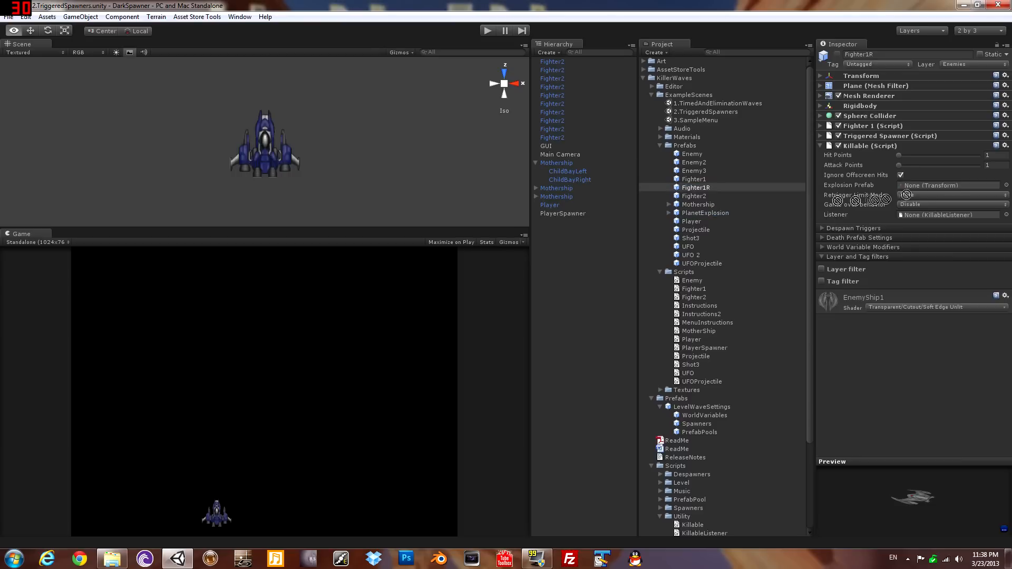
{"action": "left_click", "coordinate": [822, 269]}
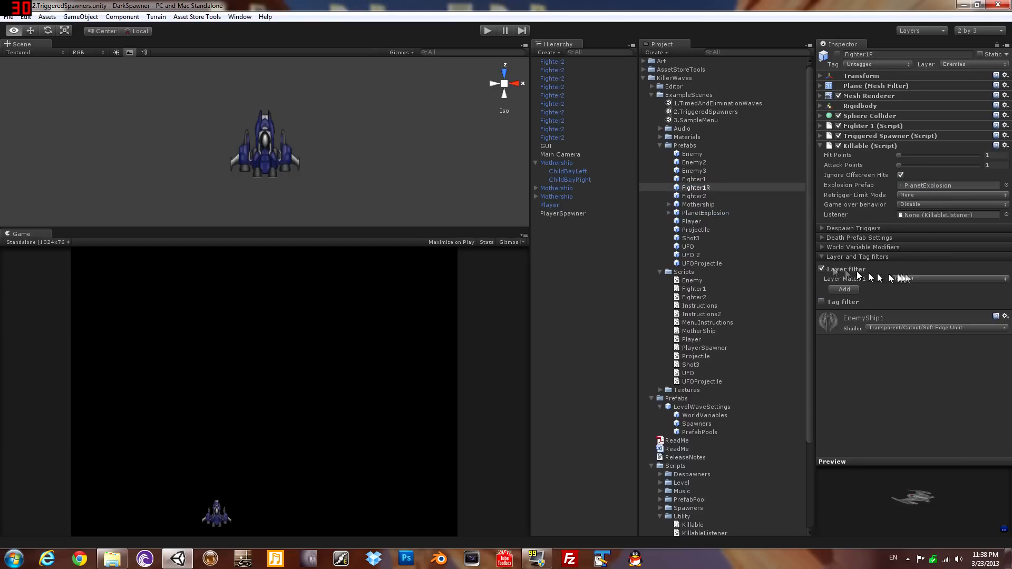
{"action": "left_click", "coordinate": [949, 279]}
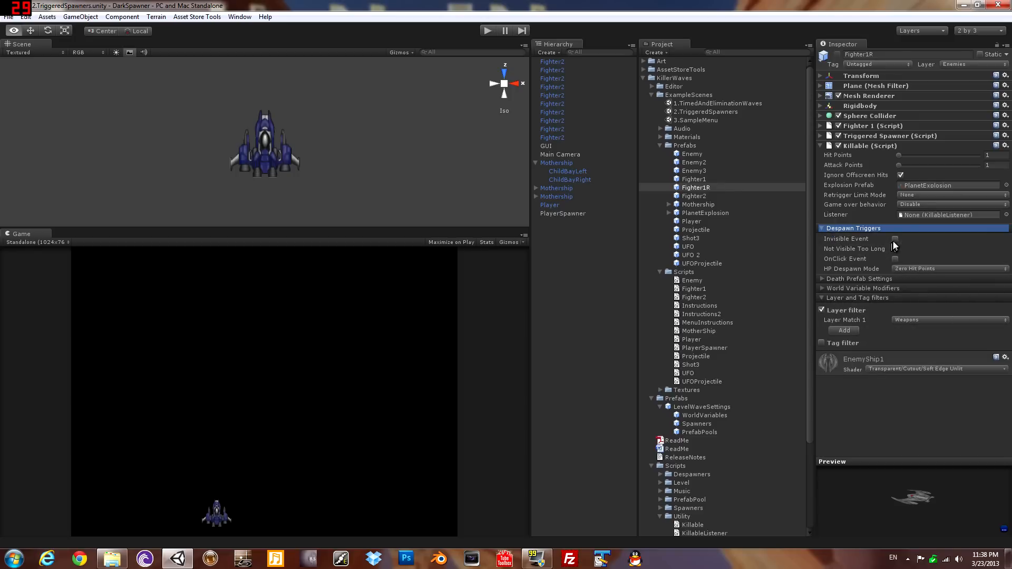
{"action": "left_click", "coordinate": [895, 239]}
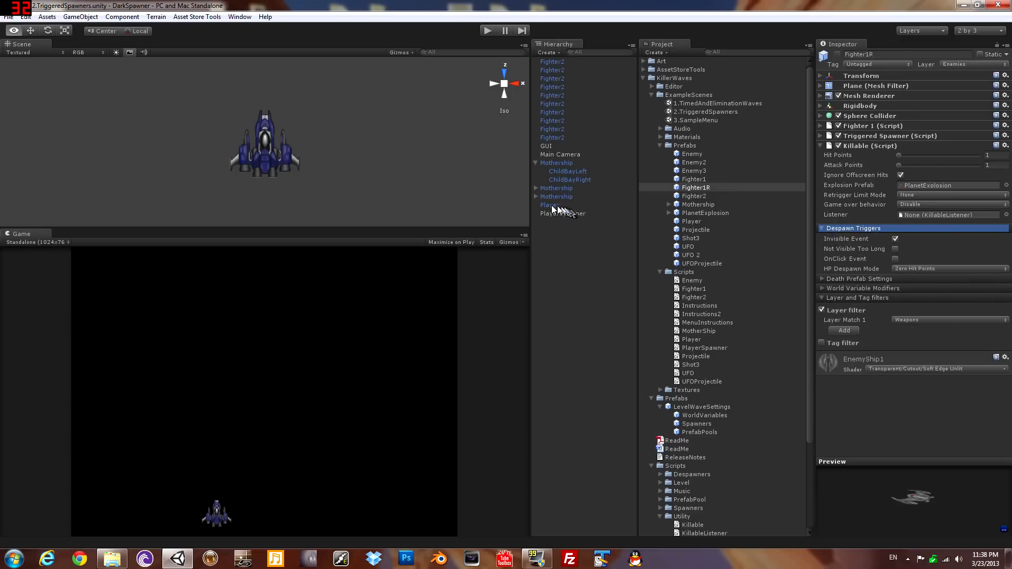
Step: Select the Player object to show its settings
{"action": "left_click", "coordinate": [550, 205]}
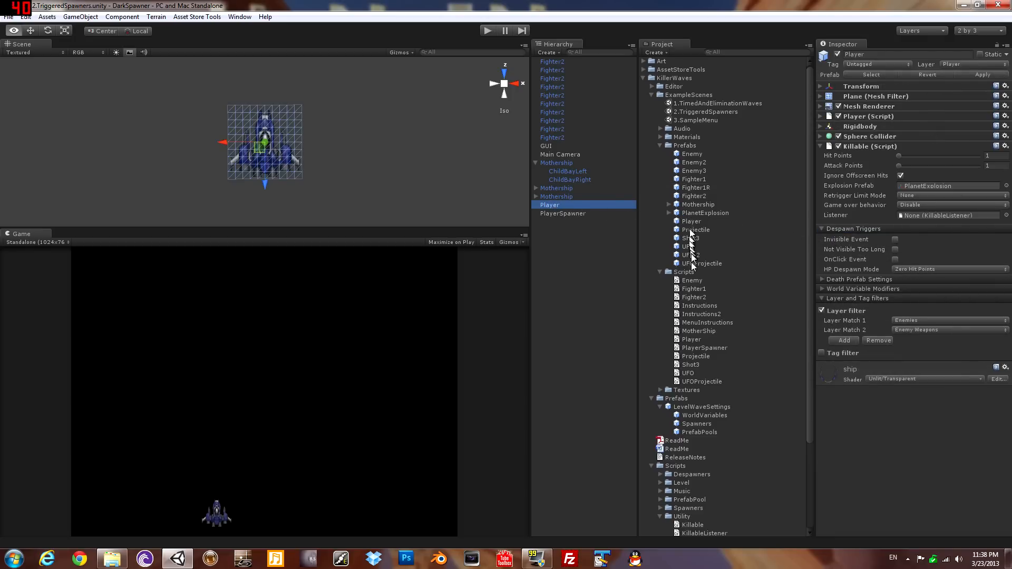
{"action": "left_click", "coordinate": [696, 228]}
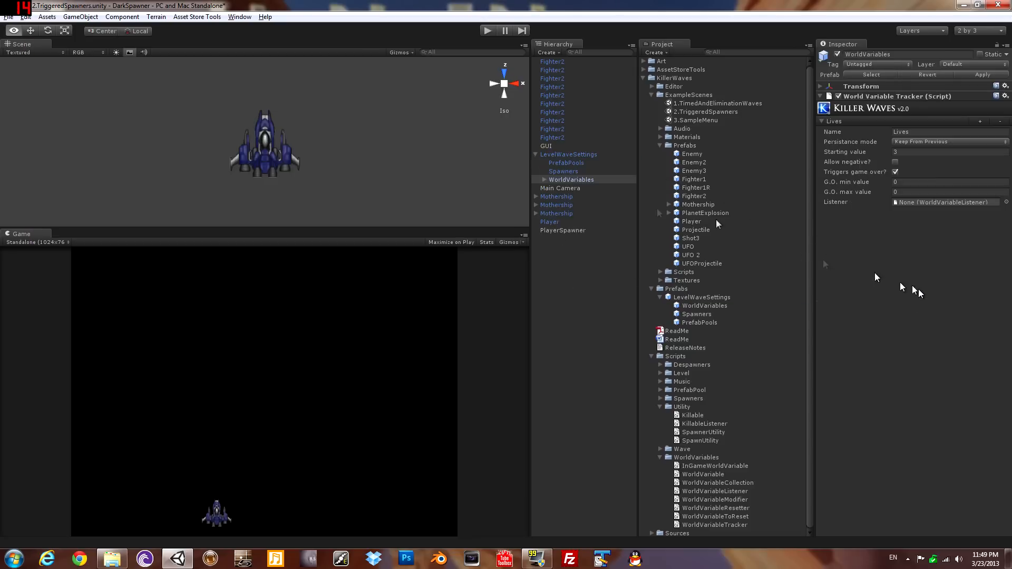
Step: Add a Score world variable that keeps its value from the previous level
{"action": "left_click", "coordinate": [980, 120]}
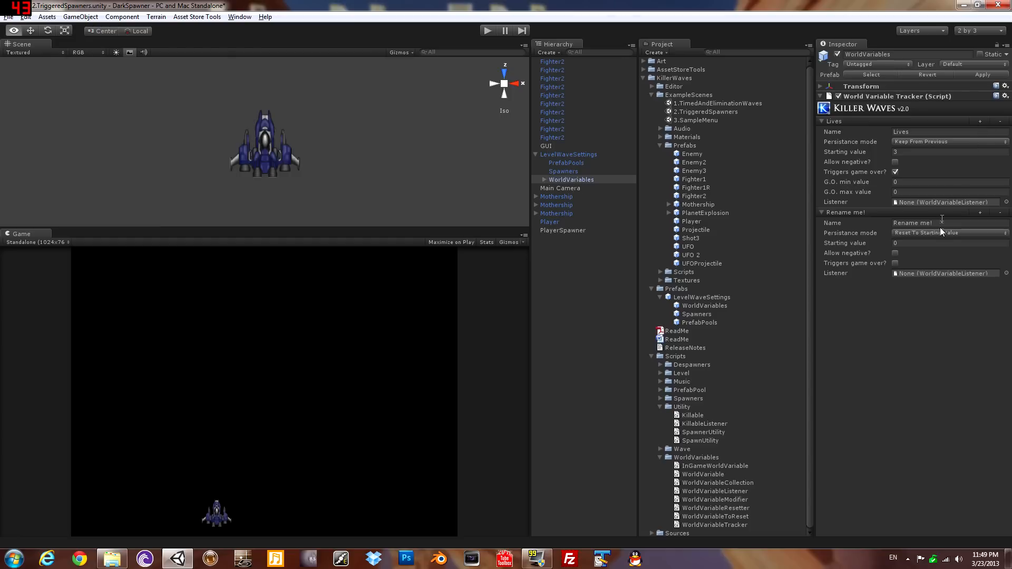
{"action": "type", "text": "Scor"}
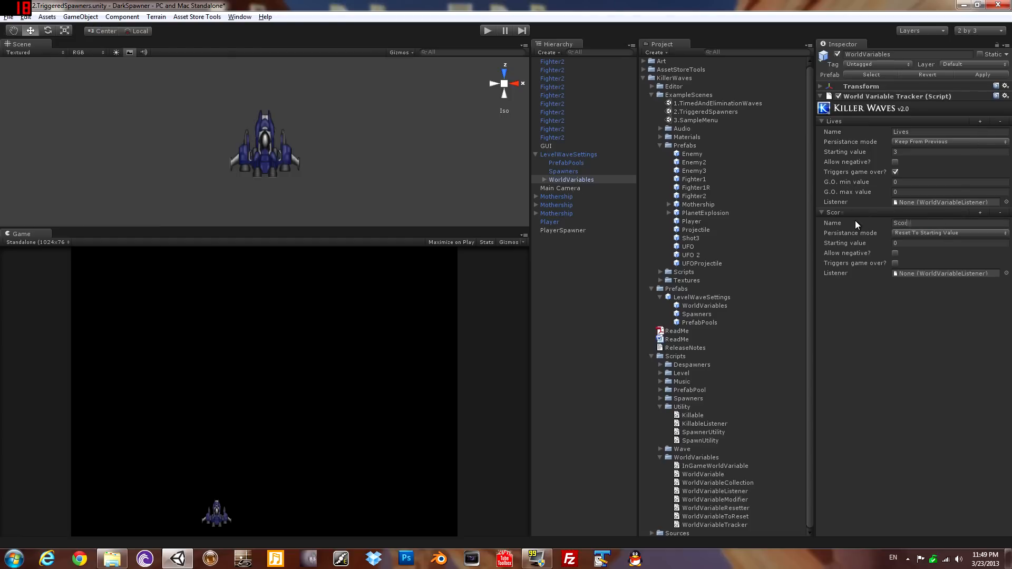
{"action": "left_click", "coordinate": [948, 232]}
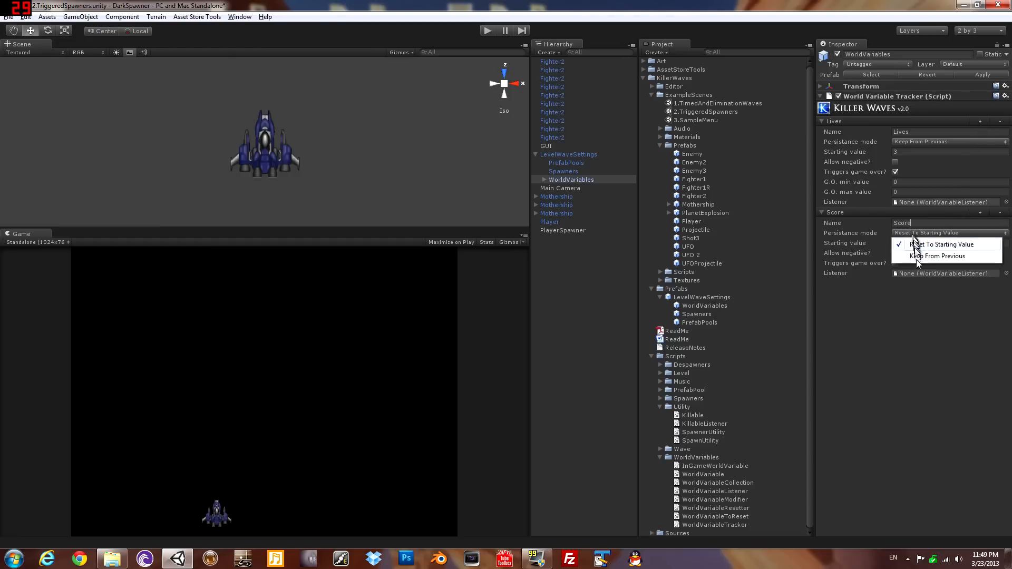
{"action": "left_click", "coordinate": [933, 256]}
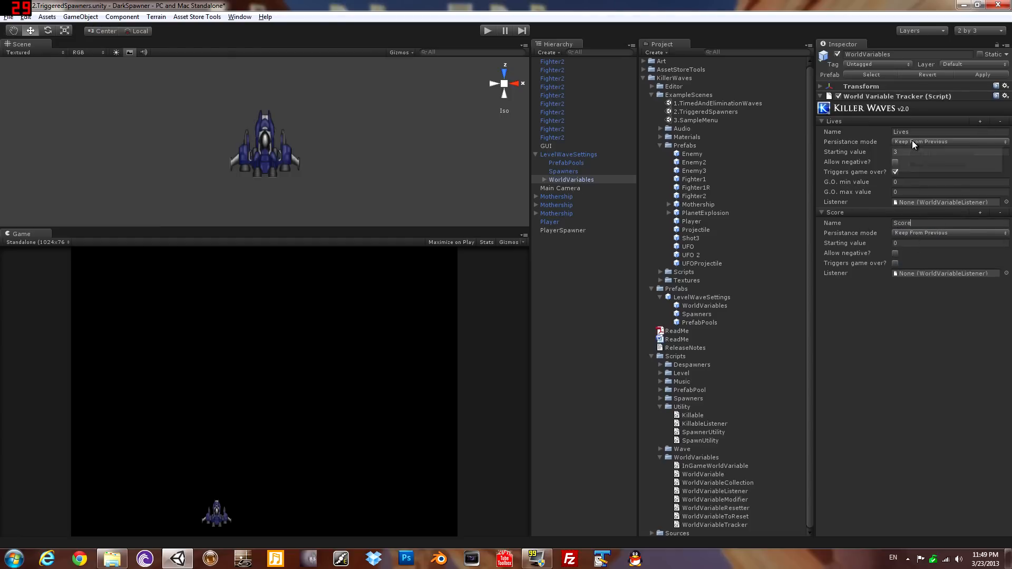
Step: Set Lives to reset to its starting value
{"action": "left_click", "coordinate": [947, 142]}
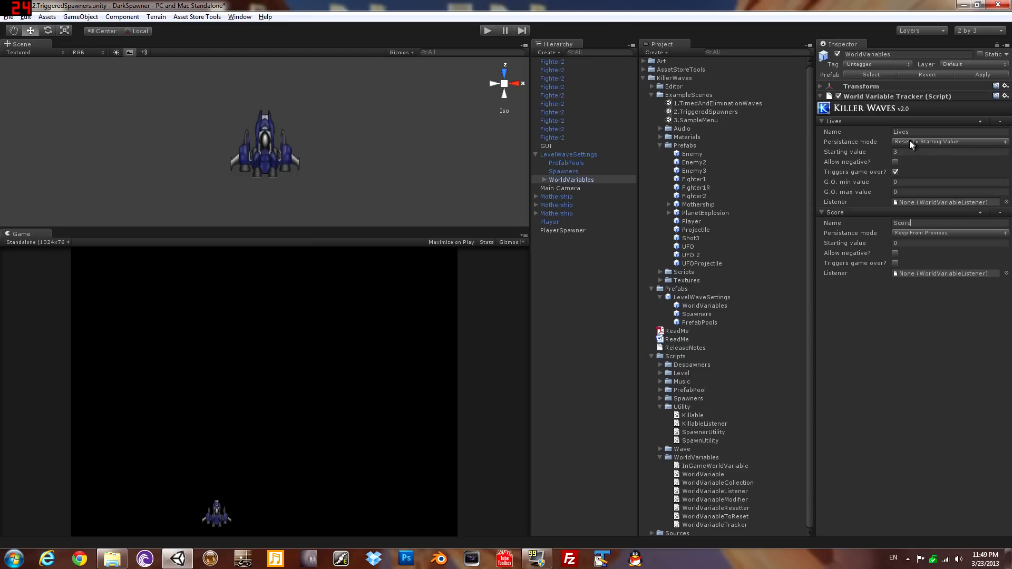
{"action": "left_click", "coordinate": [895, 172]}
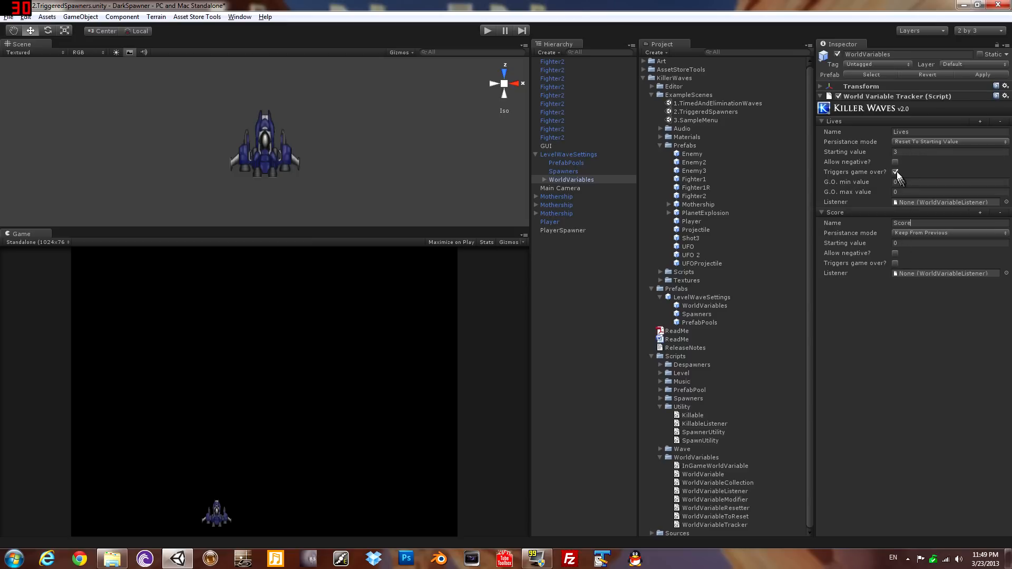
{"action": "left_click", "coordinate": [550, 222]}
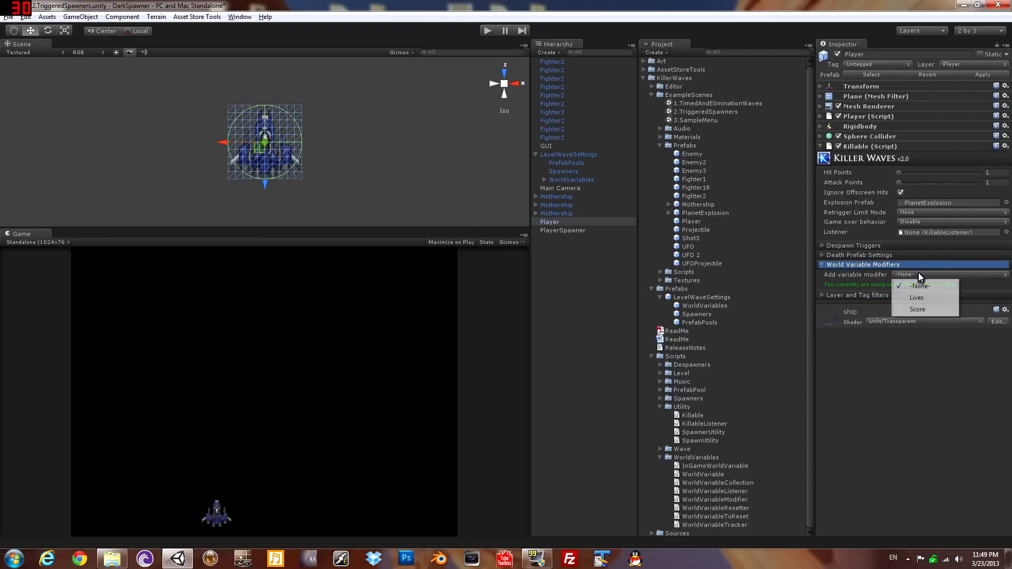
Step: Add a Lives modifier to the Player and a 100-point Score modifier to Fighter2, applied to its prefab
{"action": "left_click", "coordinate": [916, 298]}
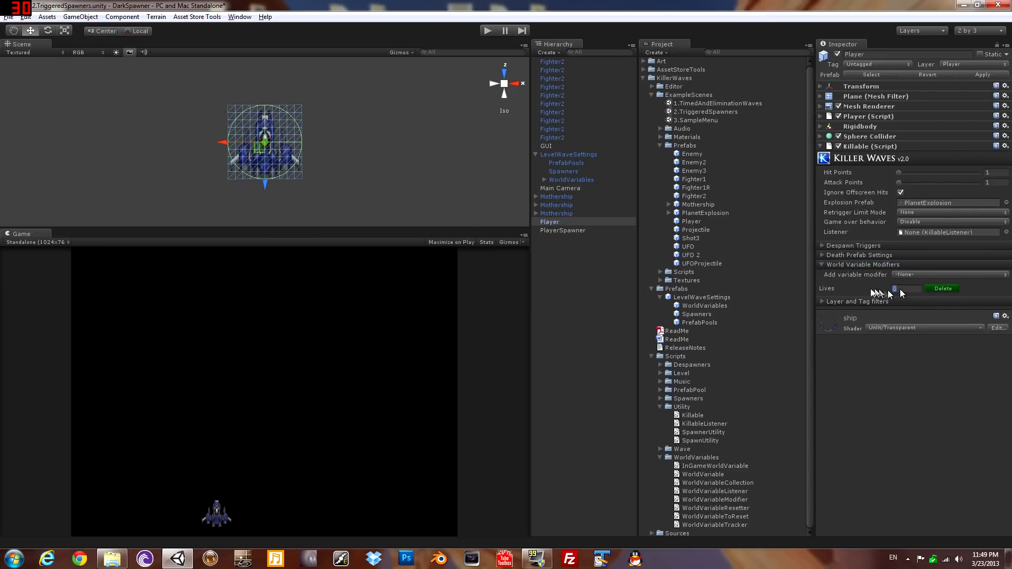
{"action": "left_click", "coordinate": [694, 180]}
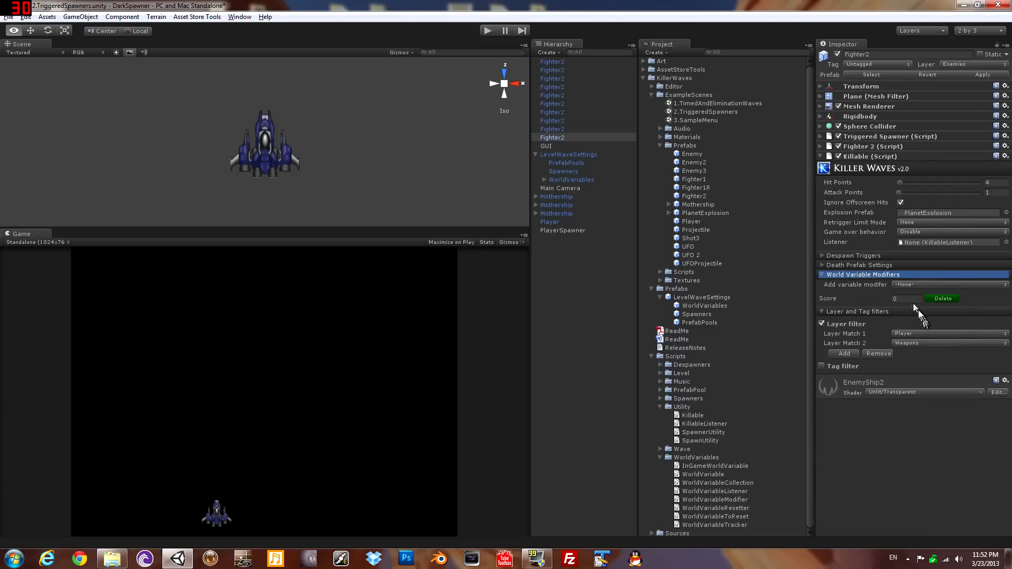
{"action": "type", "text": "100"}
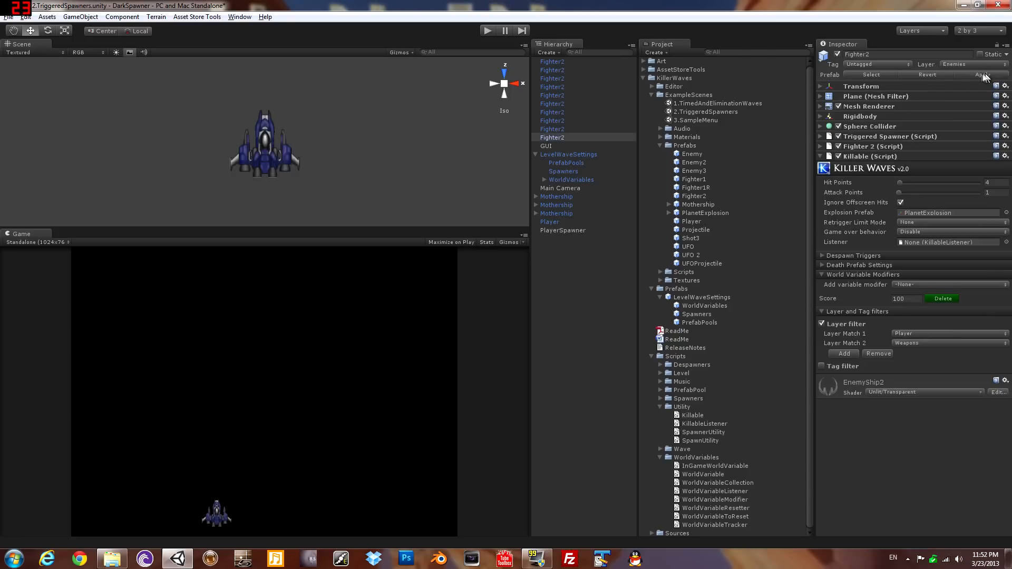
{"action": "left_click", "coordinate": [557, 196]}
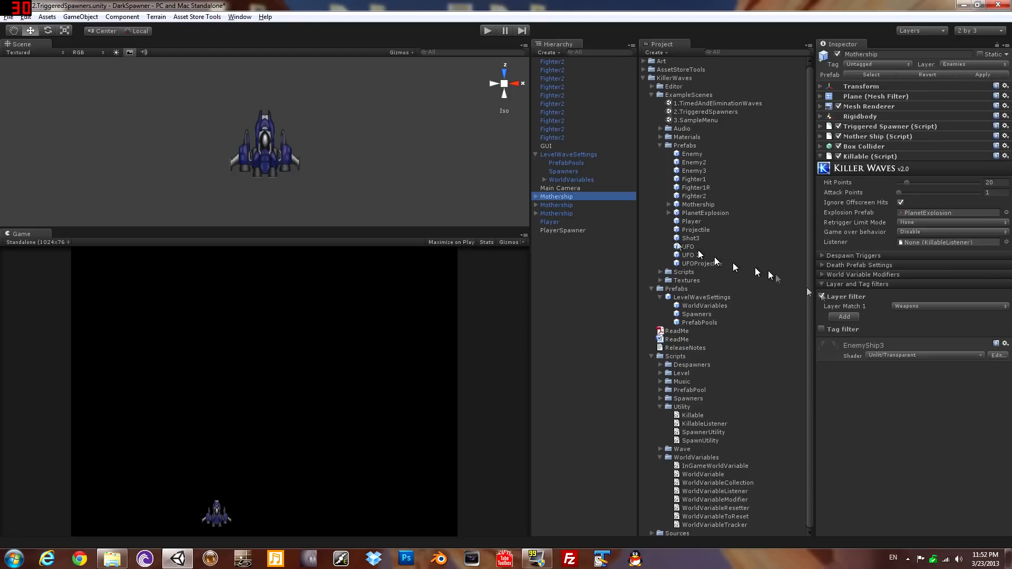
Step: Give the Mothership a Score modifier worth 2000
{"action": "left_click", "coordinate": [823, 274]}
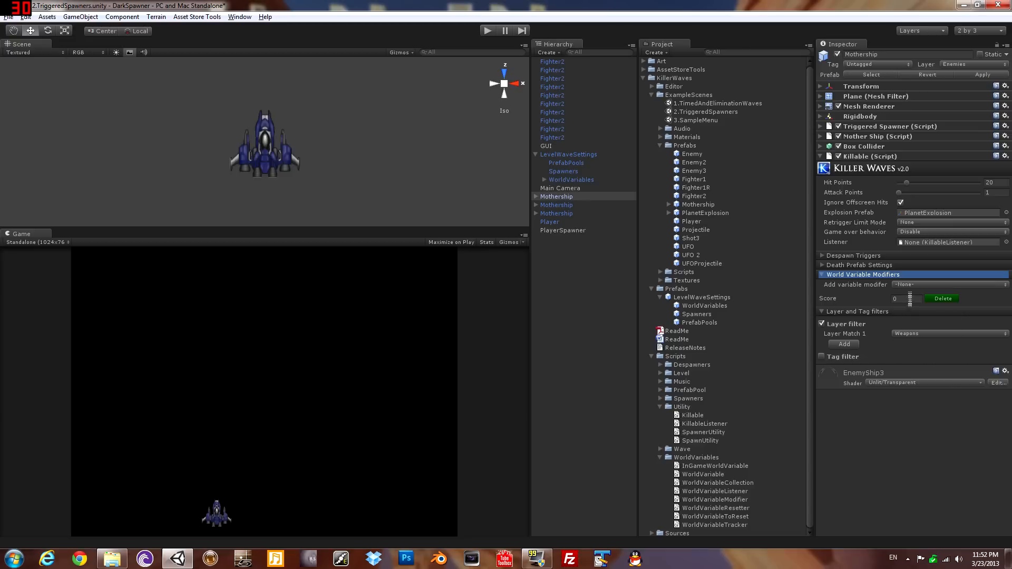
{"action": "type", "text": "2000"}
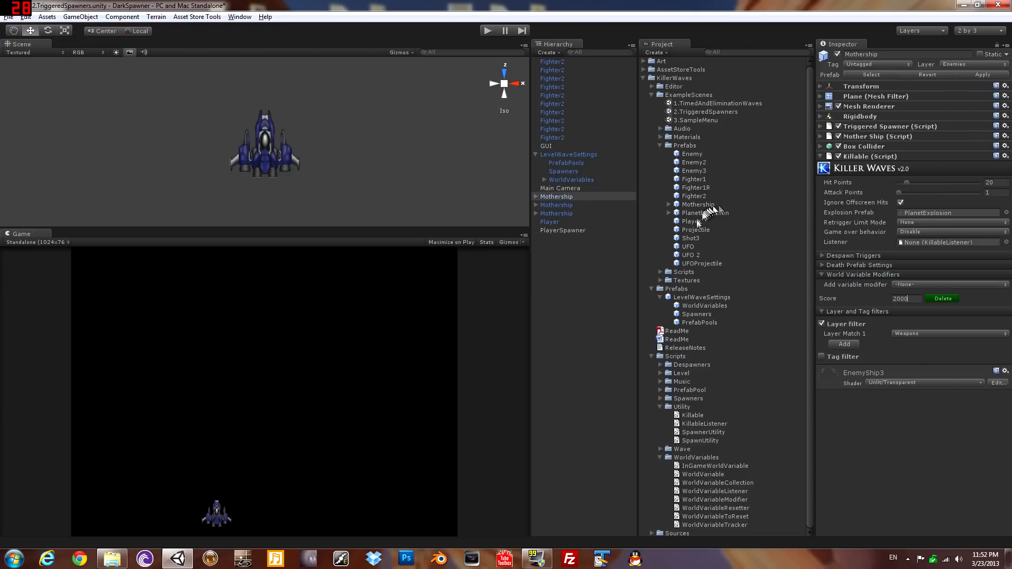
Step: Add Score modifiers to Fighter1 and Fighter1R so they award points when killed
{"action": "left_click", "coordinate": [695, 180]}
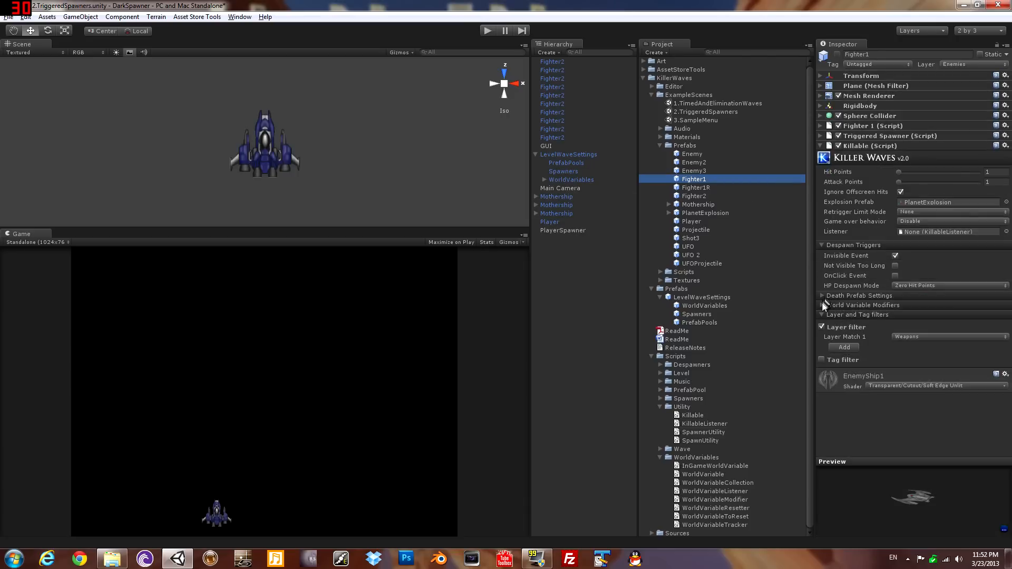
{"action": "left_click", "coordinate": [949, 315]}
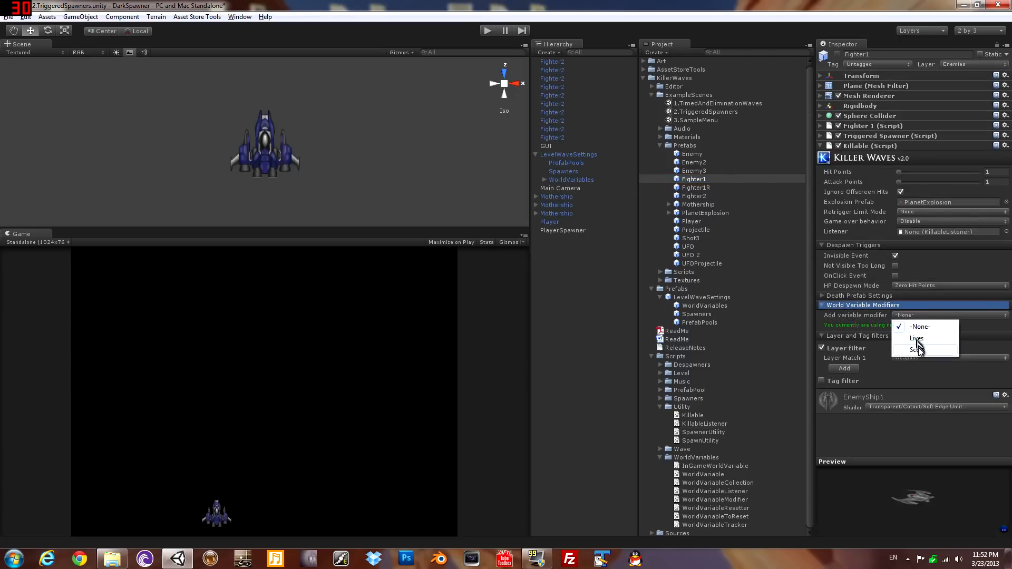
{"action": "left_click", "coordinate": [915, 350]}
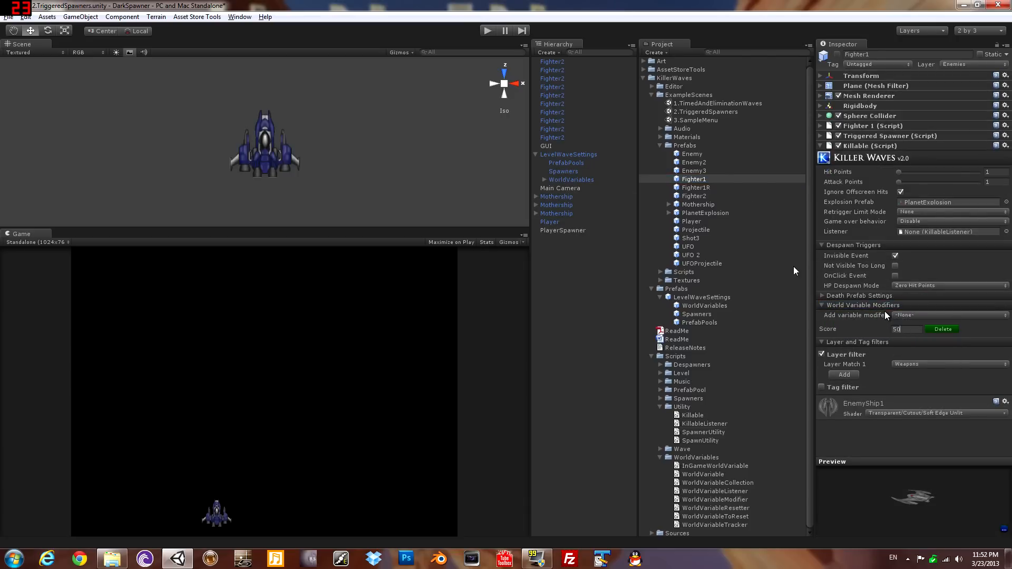
{"action": "left_click", "coordinate": [694, 188]}
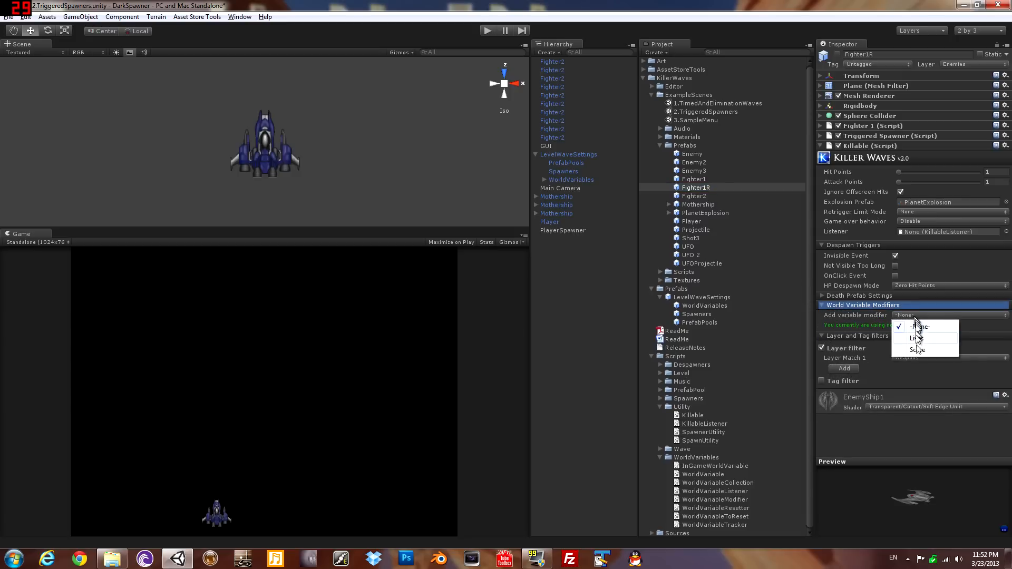
{"action": "left_click", "coordinate": [919, 350]}
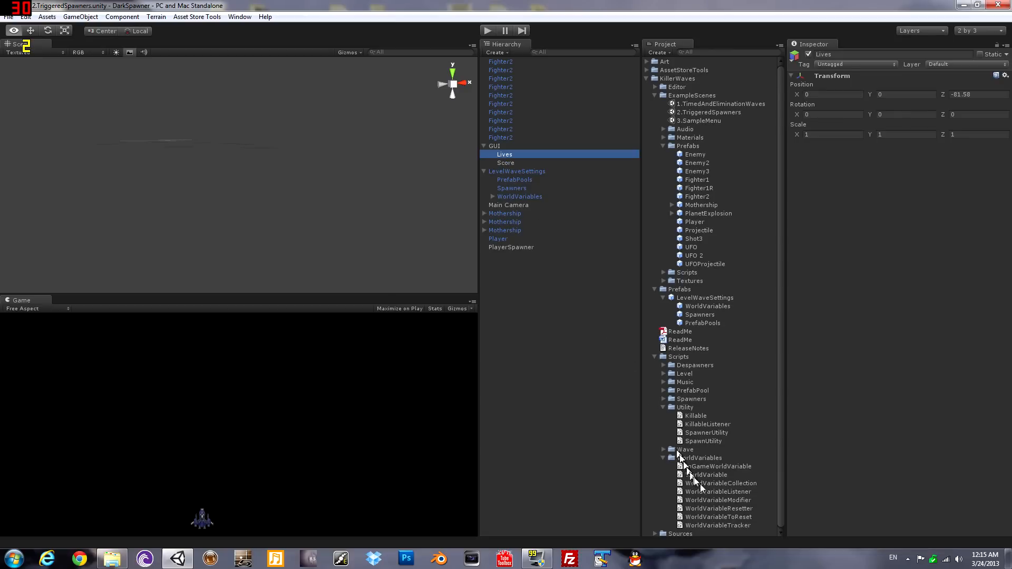
Step: Attach WorldVariableListener to Lives and Score, start Score at X 150, and assign them as the tracker's listeners
{"action": "left_click", "coordinate": [504, 154]}
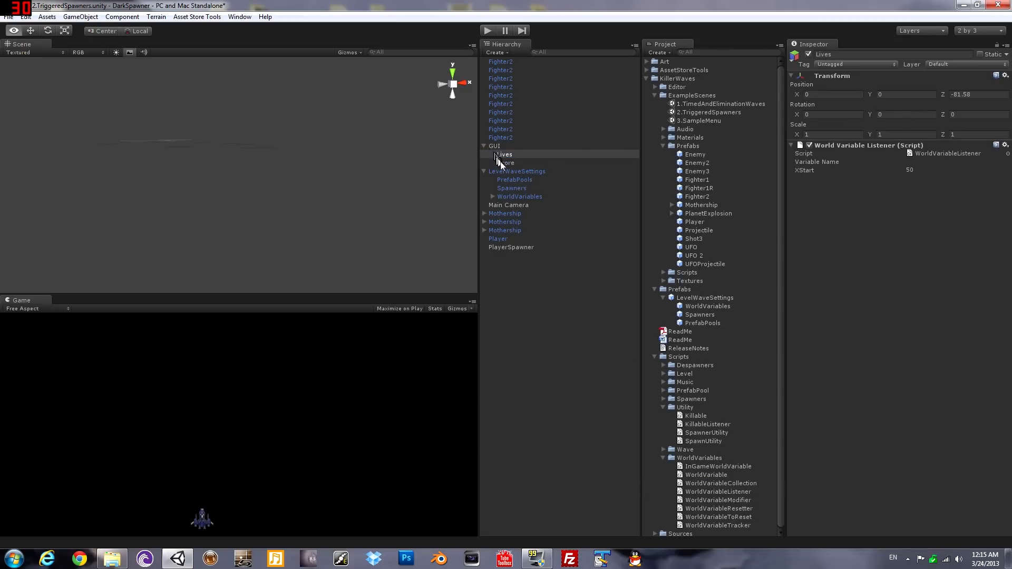
{"action": "left_click", "coordinate": [506, 163]}
{"action": "type", "text": "150"}
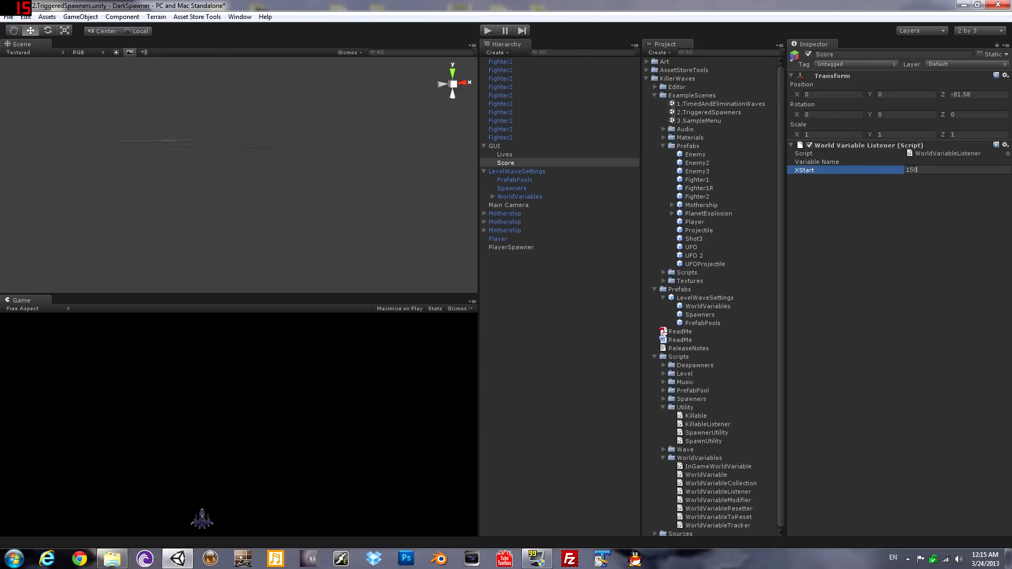
{"action": "left_click", "coordinate": [520, 197]}
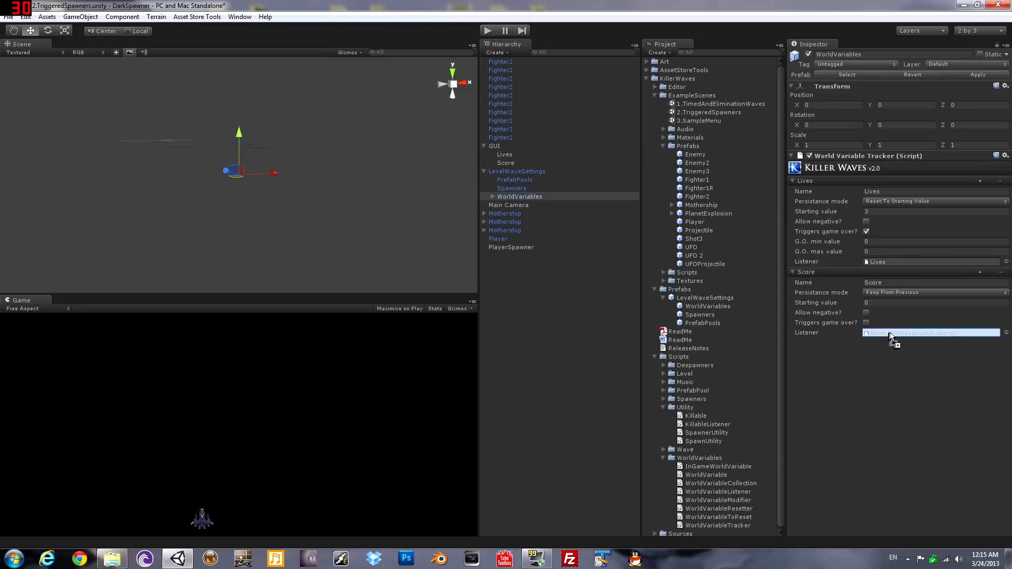
{"action": "left_click", "coordinate": [489, 31]}
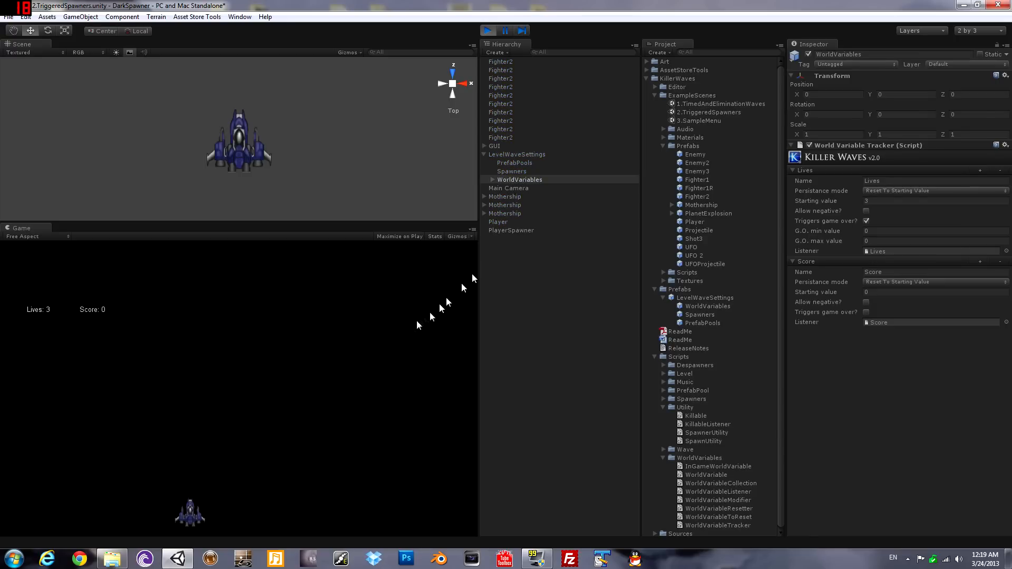